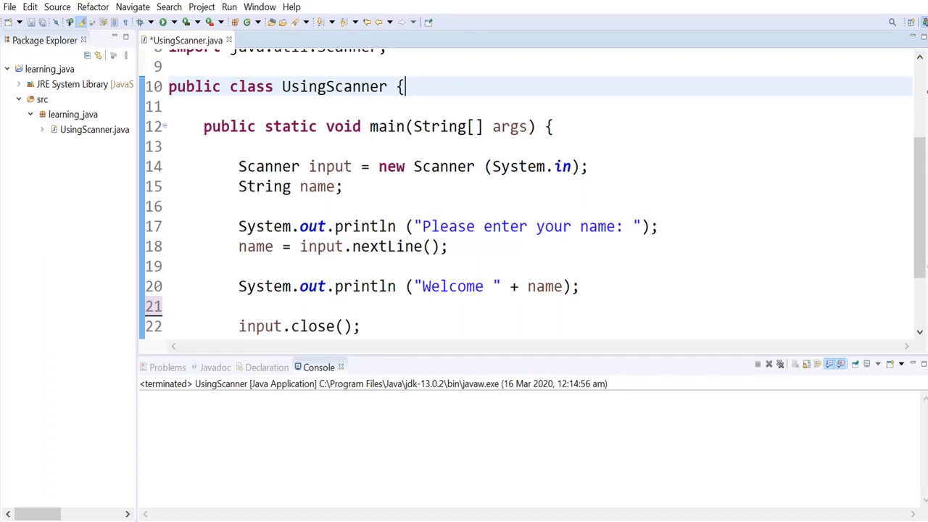
mouse_move(752, 189)
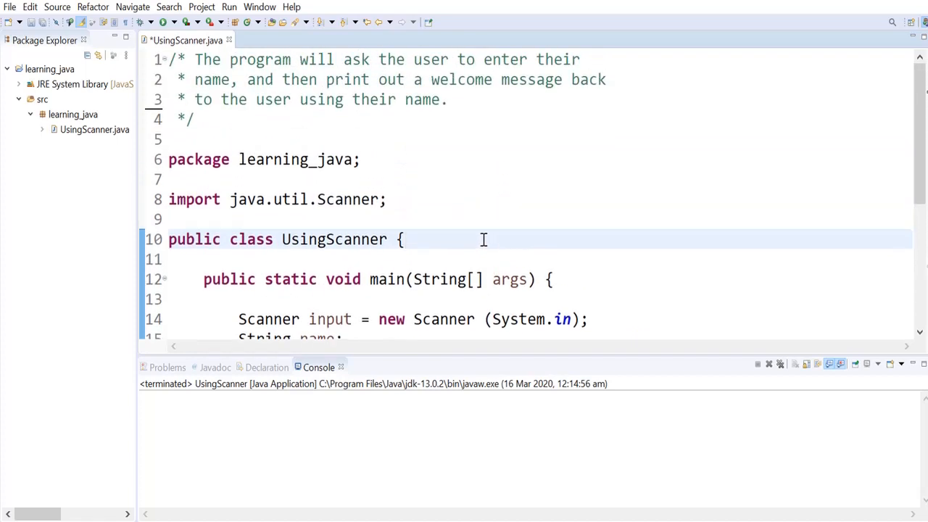
Add a header-comment line saying the program finds the average of 4 user-entered numbers
click(450, 98)
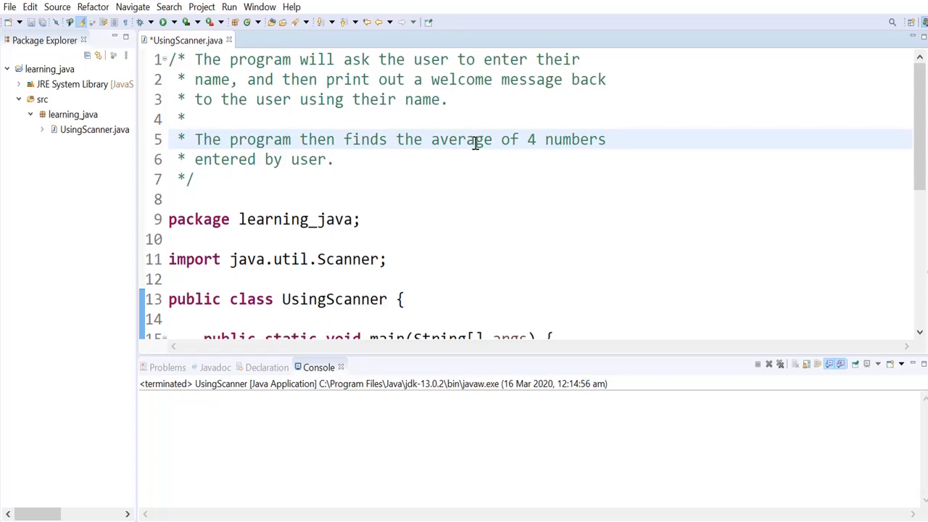
scroll(down, 3)
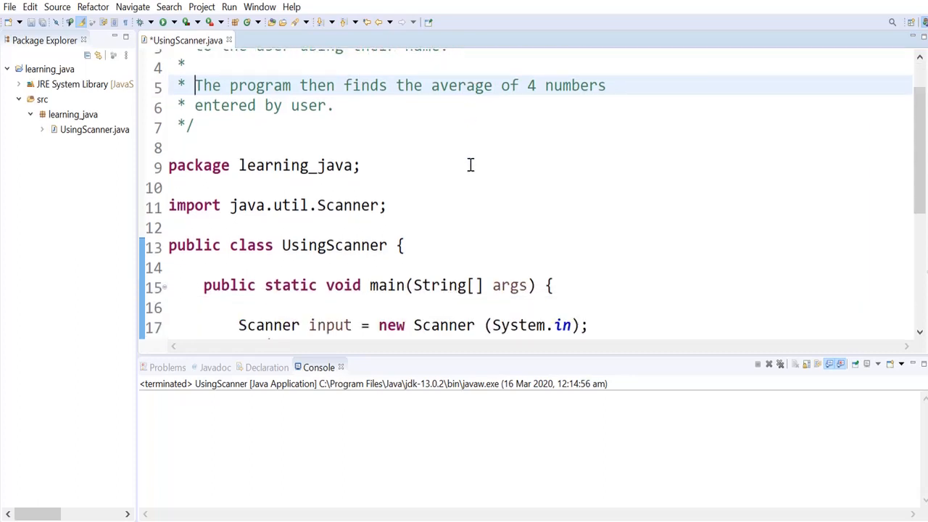
scroll(down, 3)
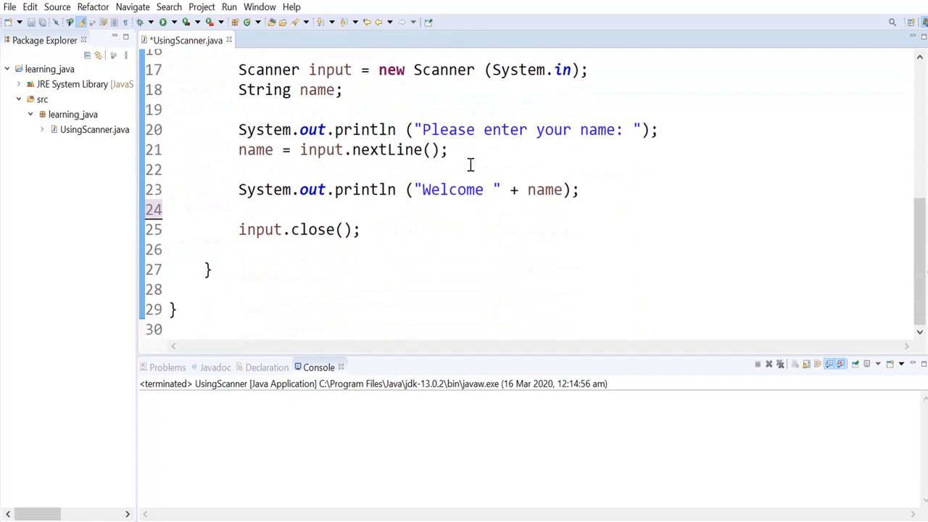
Declare 'int number_1, number_2, number_3, number_4;' after the welcome message in main
click(609, 209)
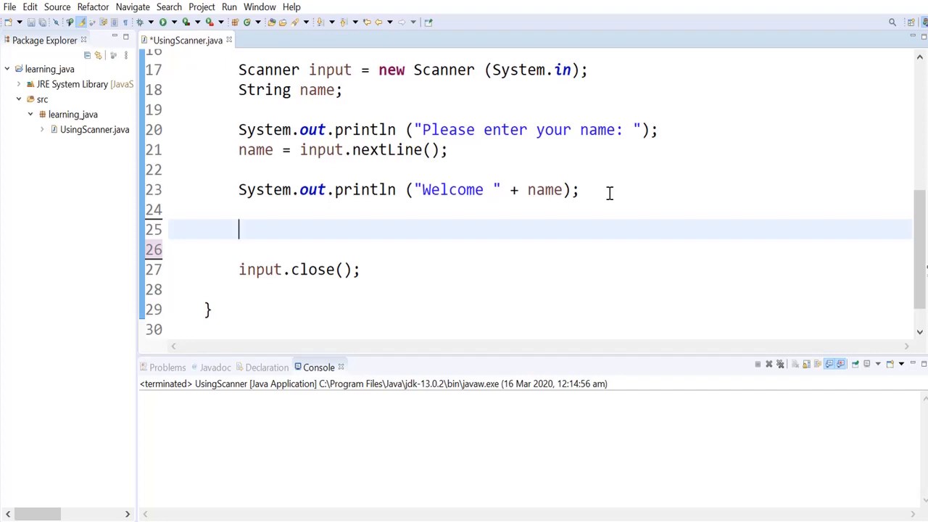
text(int)
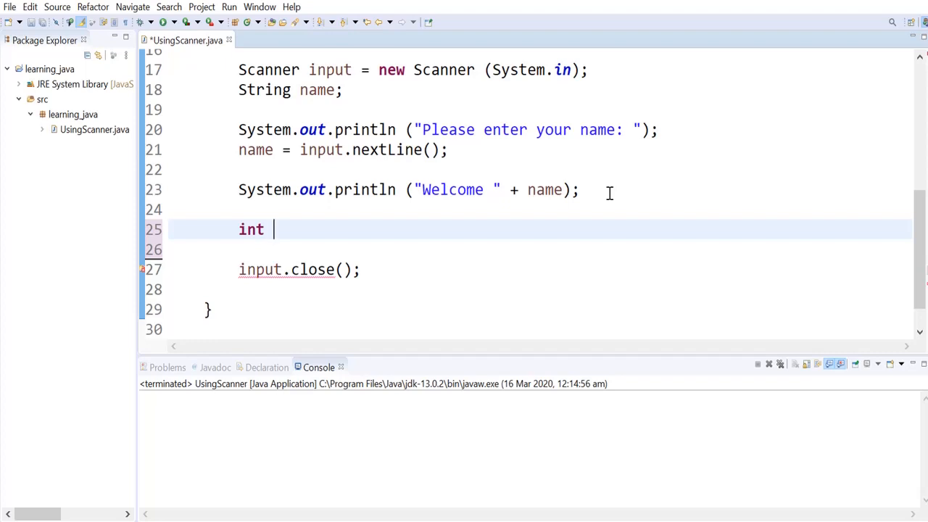
text(number_1)
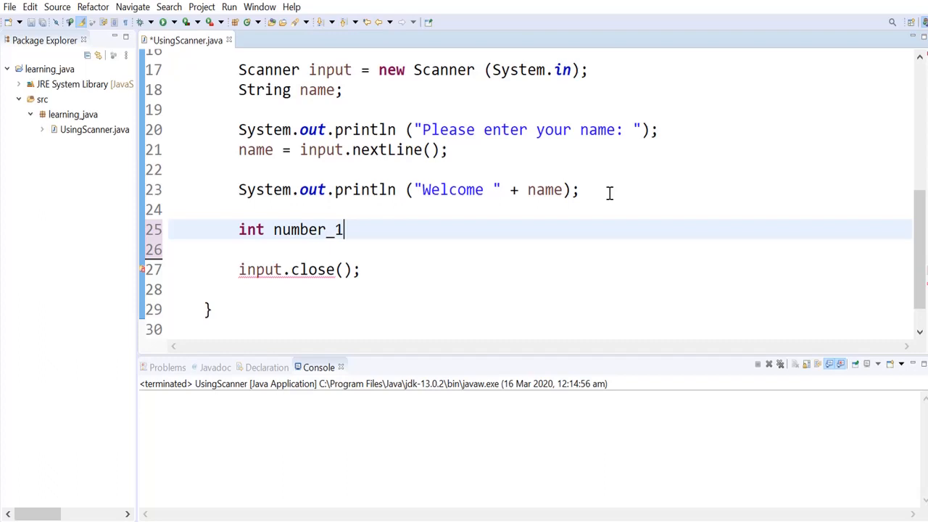
text(, number)
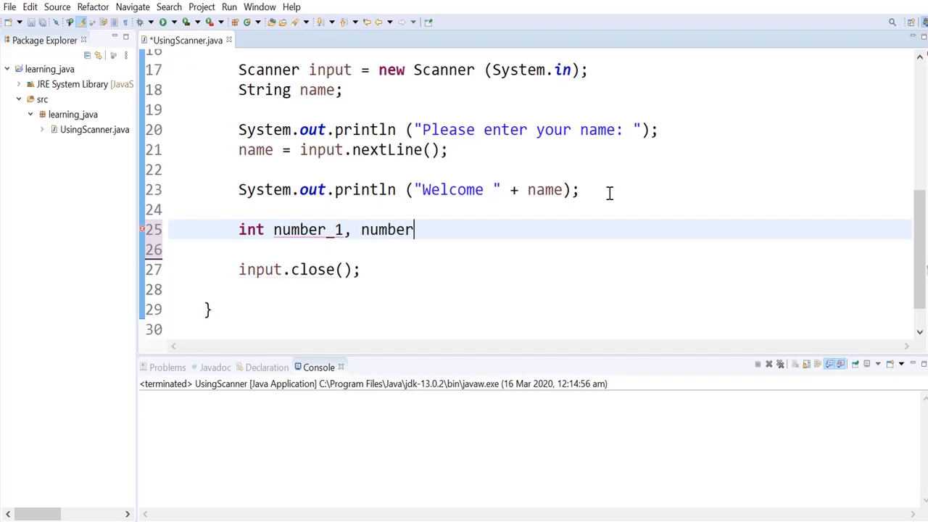
text(_2, nu)
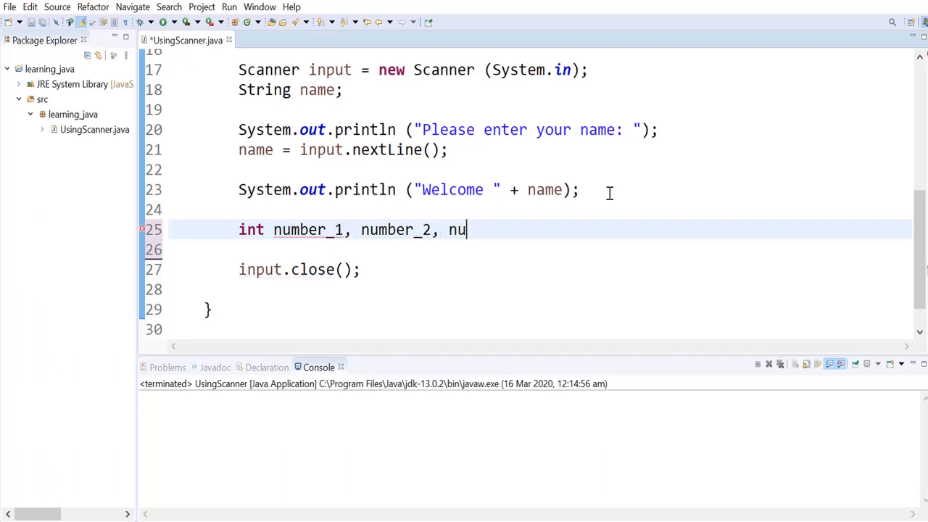
text(mber)
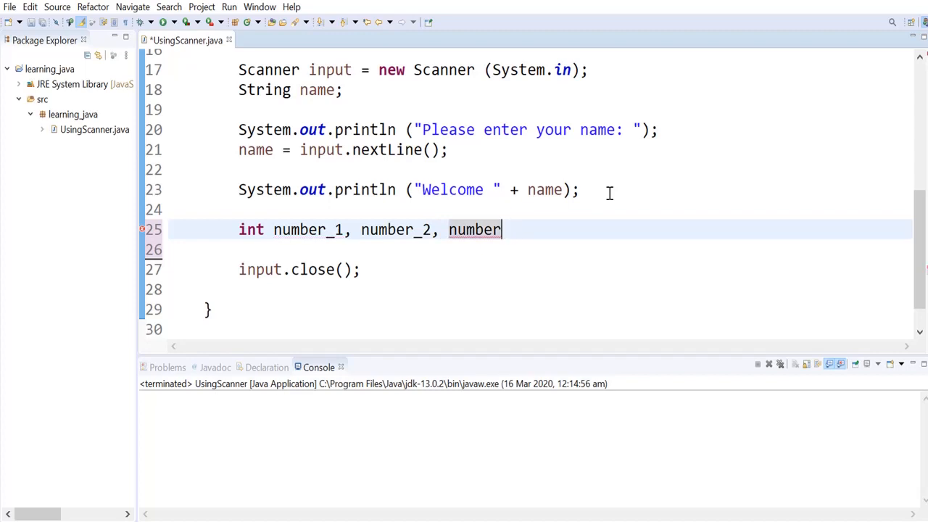
text(_3,)
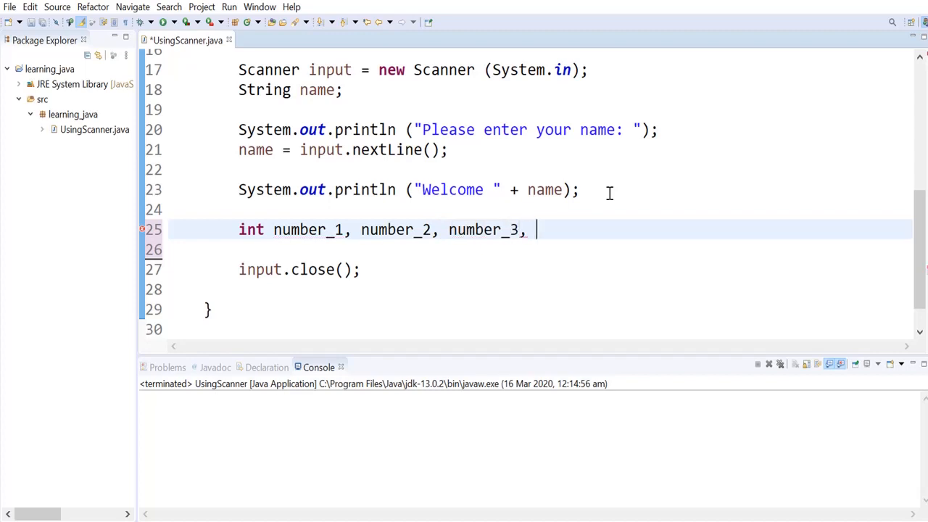
text(number_)
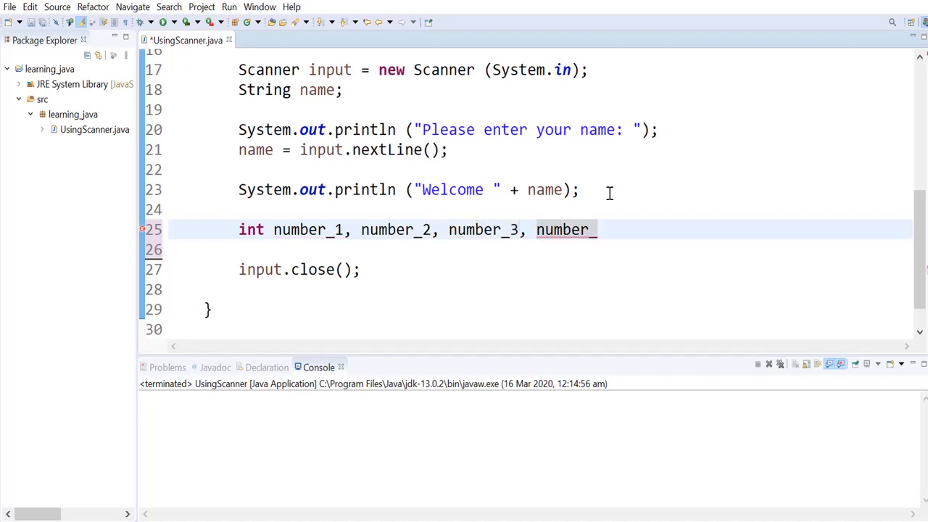
text(_4;)
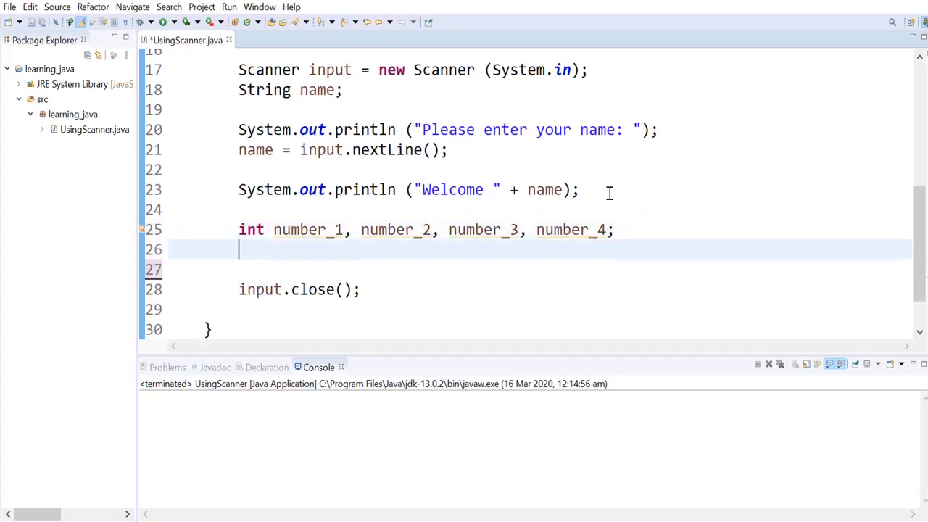
double_click(570, 229)
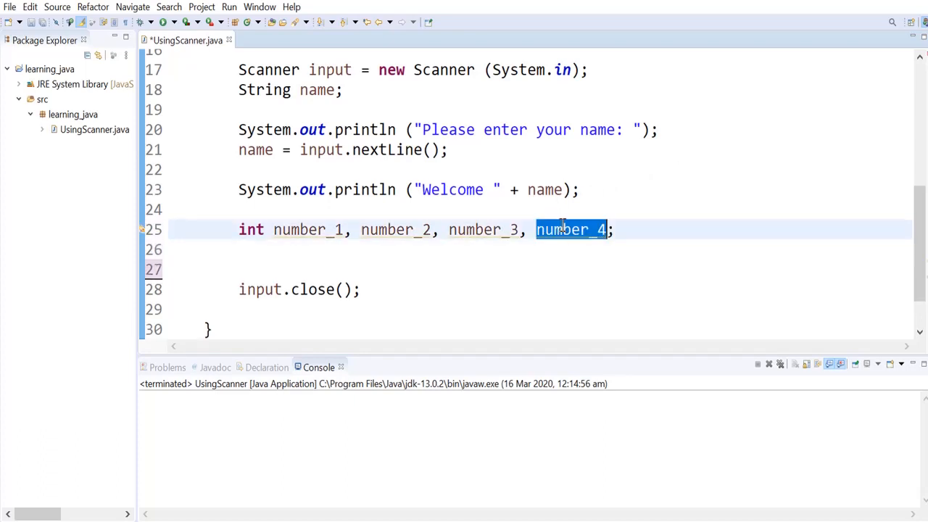
click(322, 229)
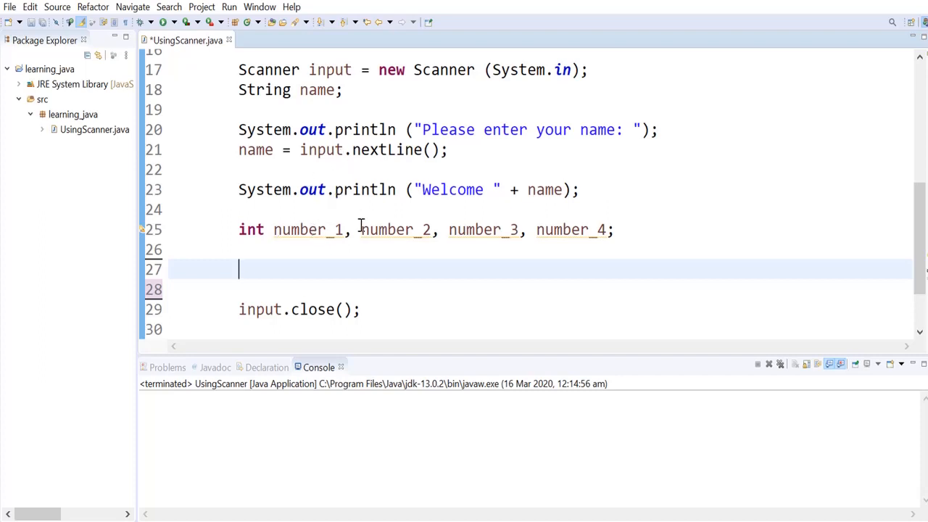
Write a System.out.print prompt reading "Enter number: "
text(S)
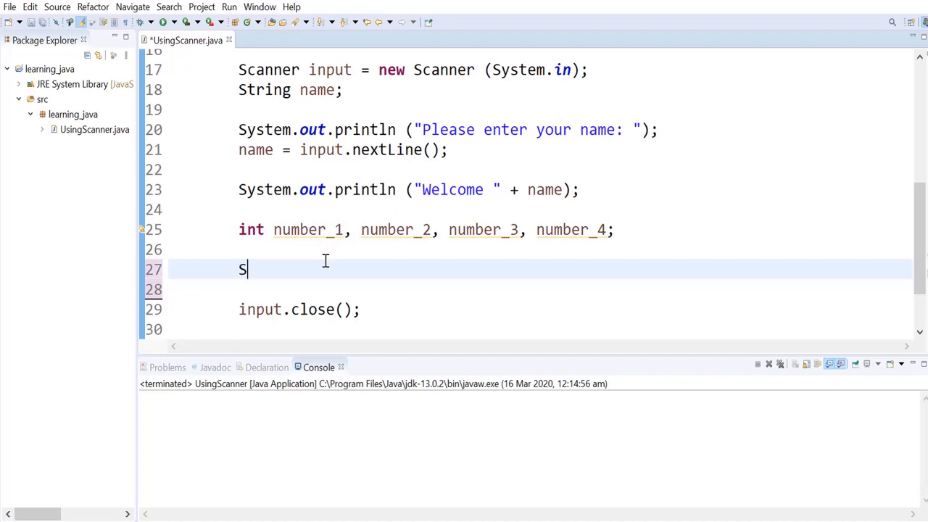
text(yste)
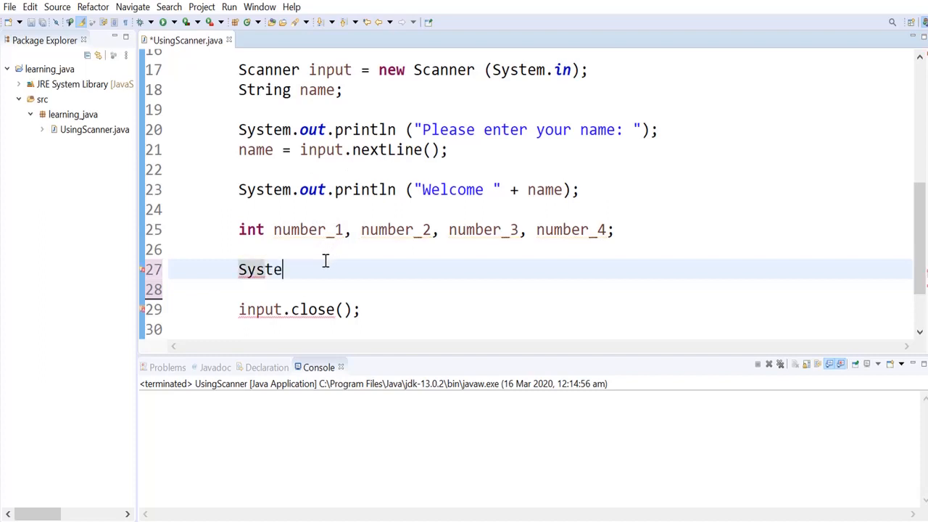
text(m)
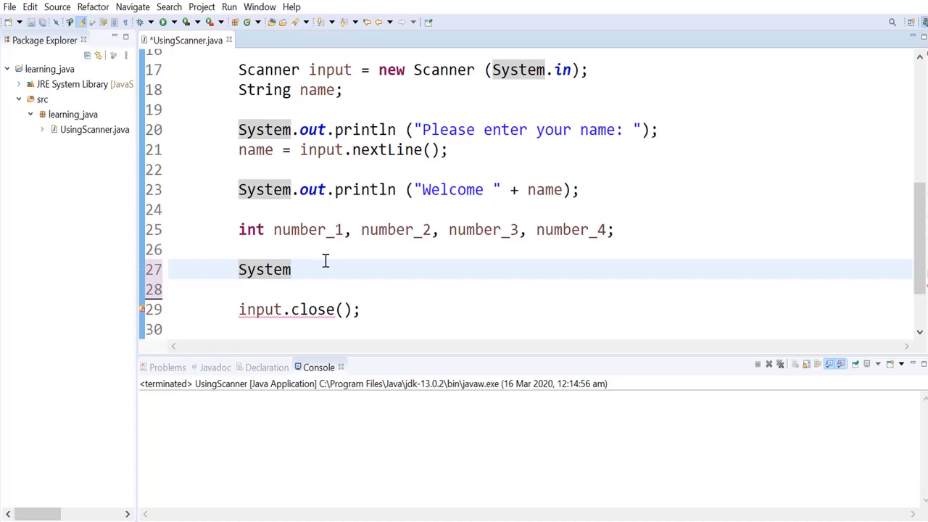
text(.out.pr)
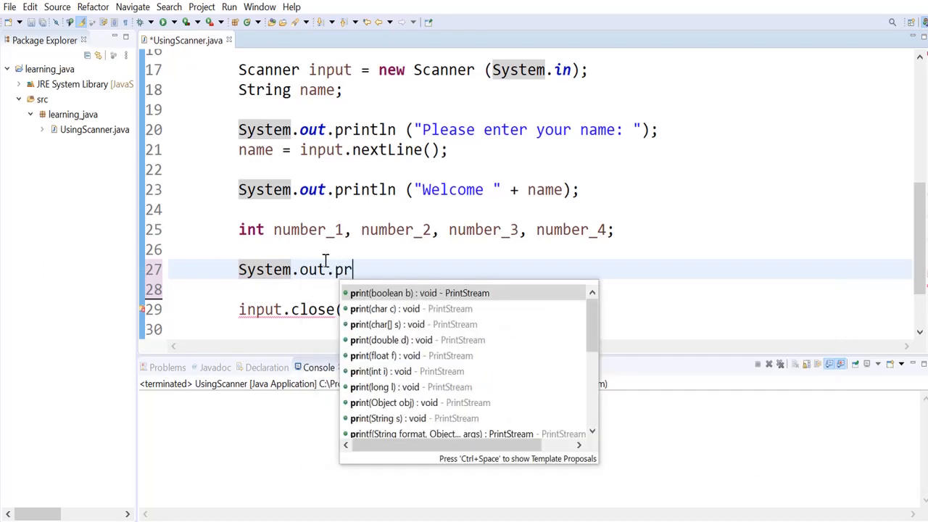
key(Escape)
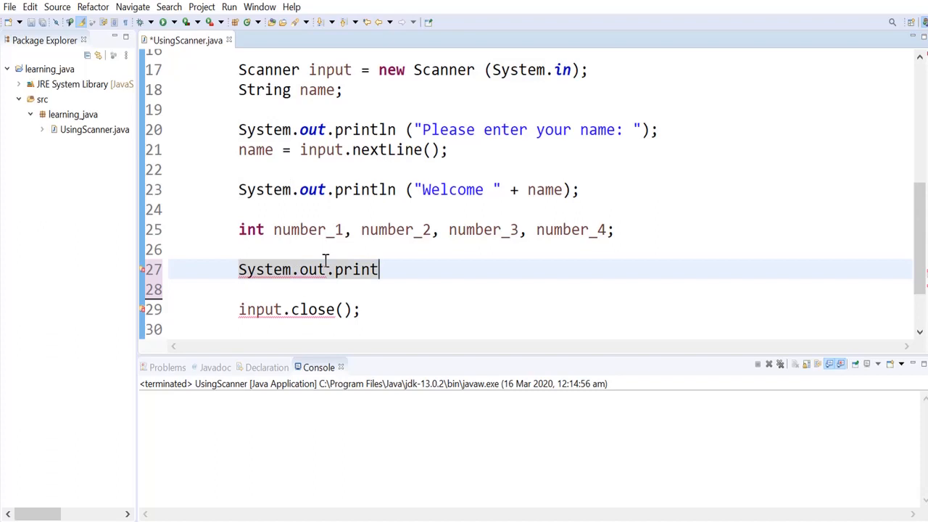
text(())
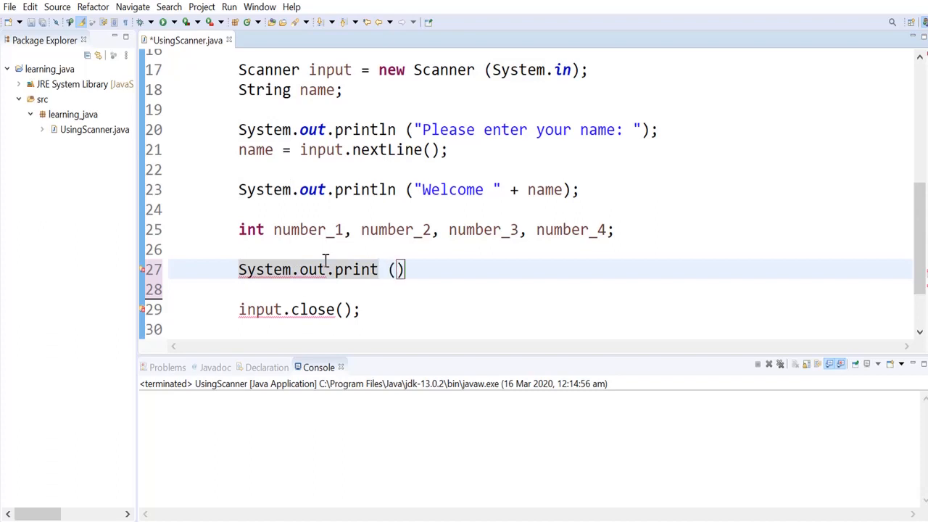
text("Enter")
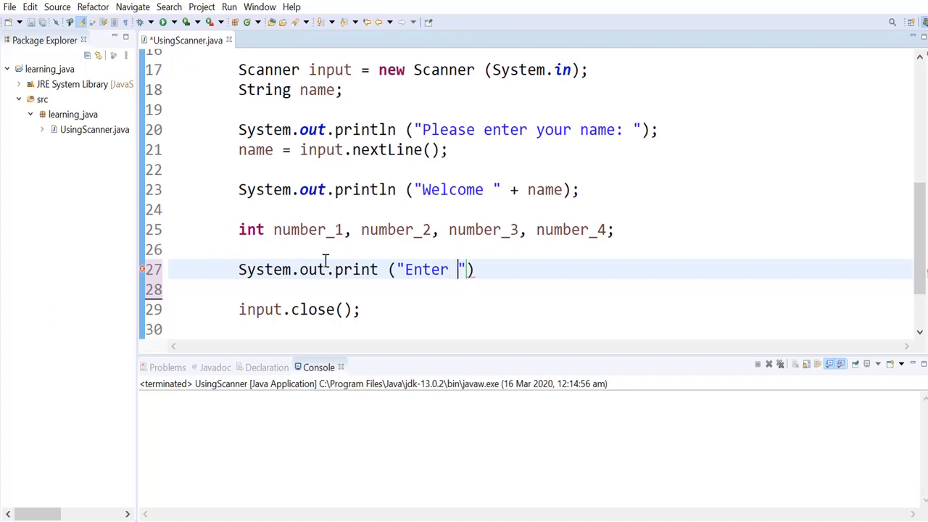
text(number:)
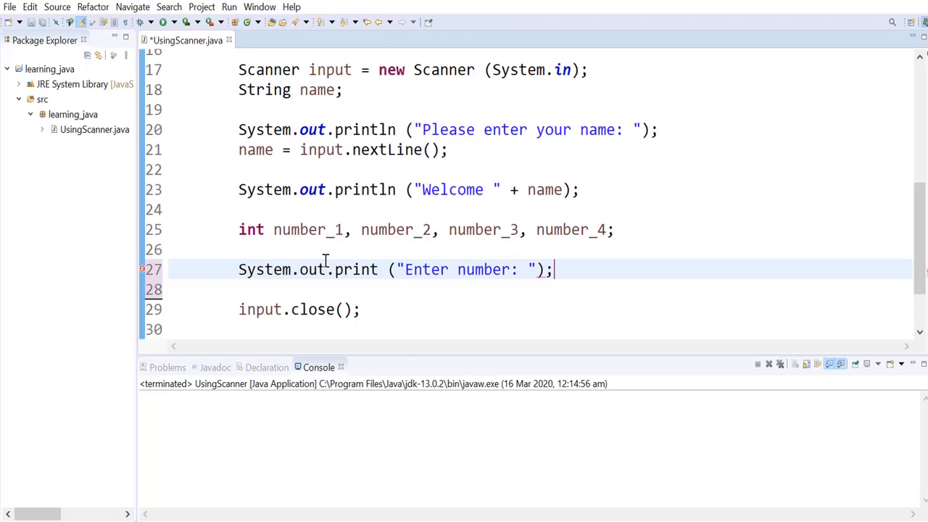
Store the Scanner's next integer in number_1 via 'number_1 = input.nextInt();'
text(num)
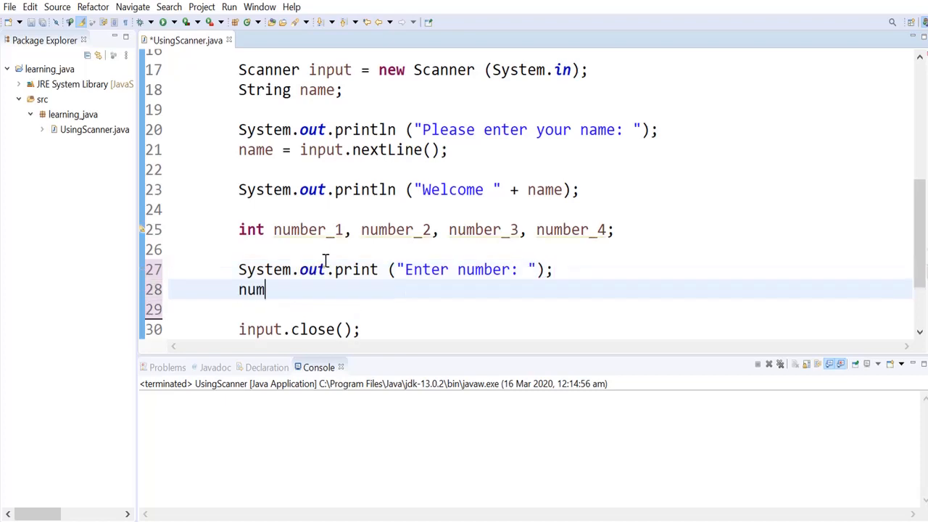
text(ber_1)
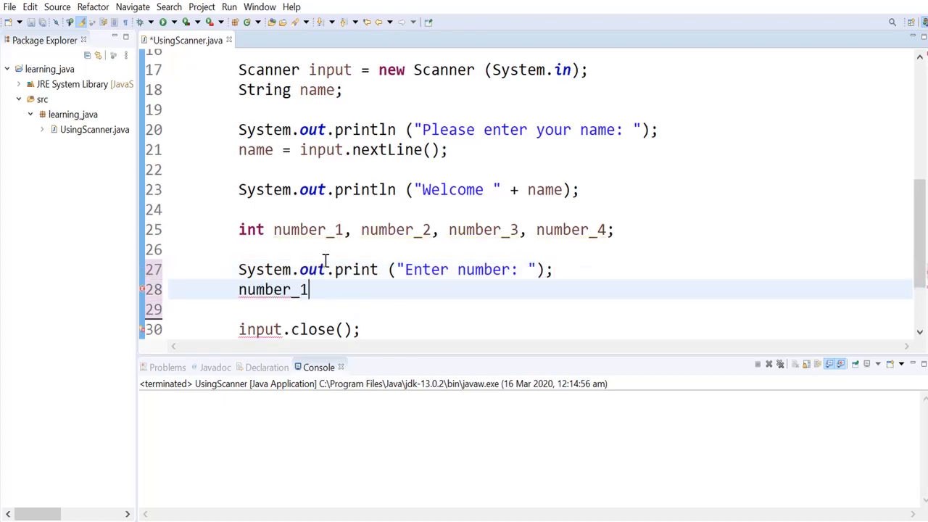
text(=)
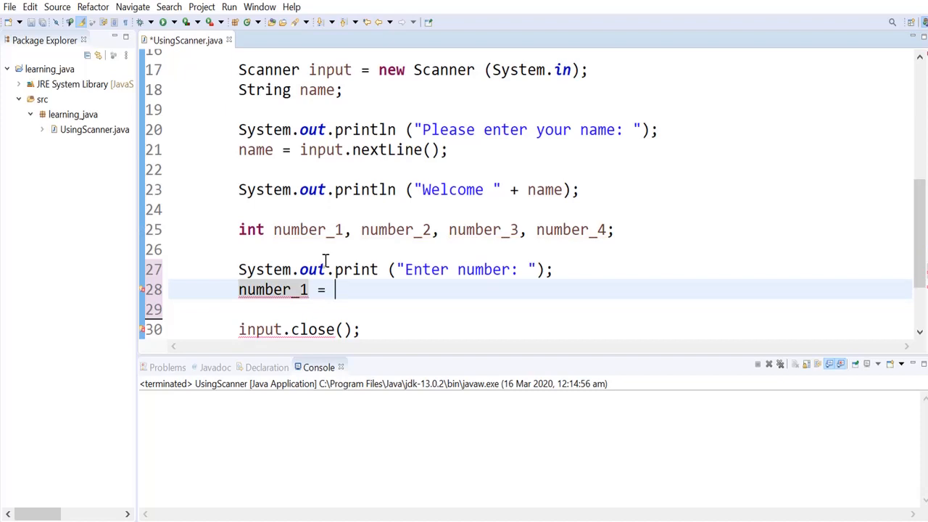
text(input.)
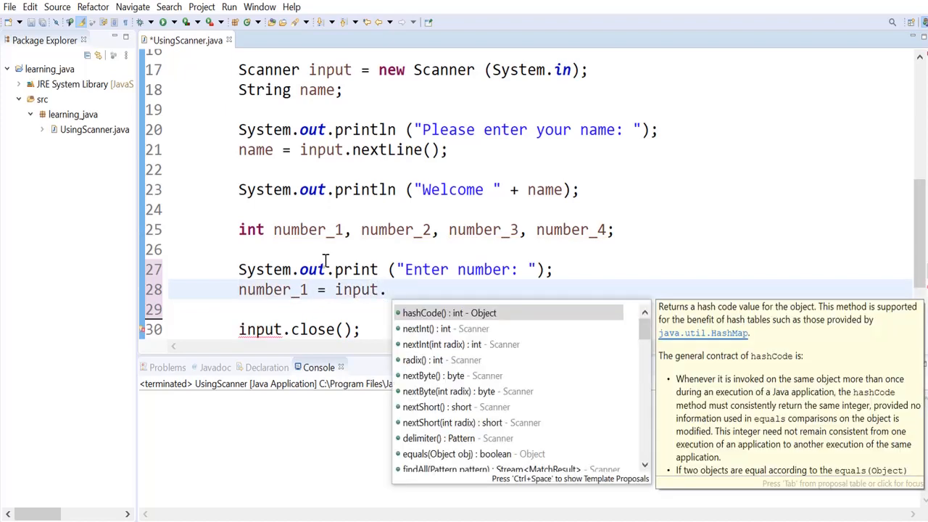
text(nextInt();)
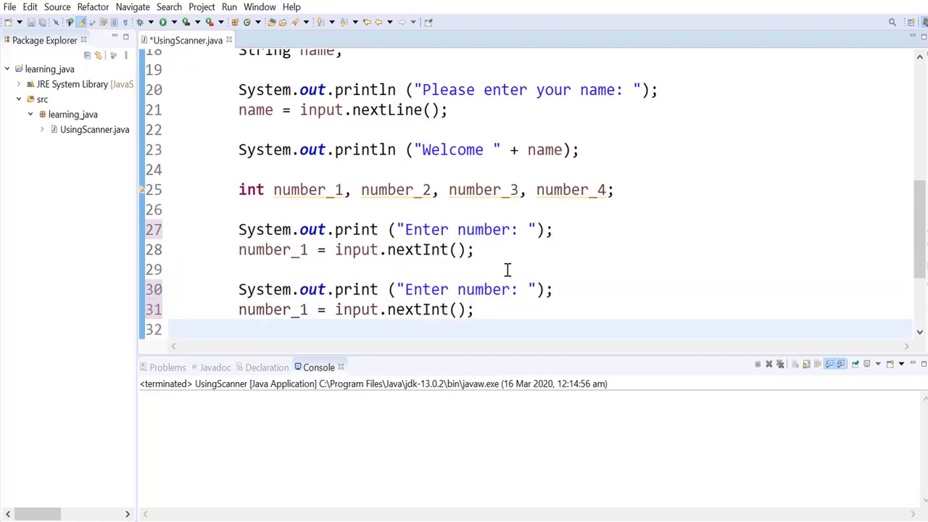
Duplicate the prompt/read pair into four prompts numbered 1–4 with \n, reading number_1 to number_4
text(1)
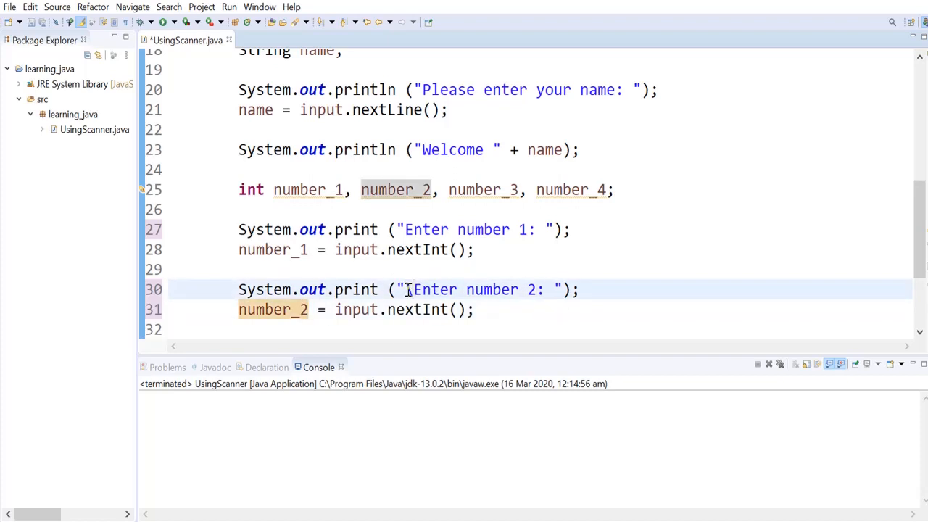
text(\n)
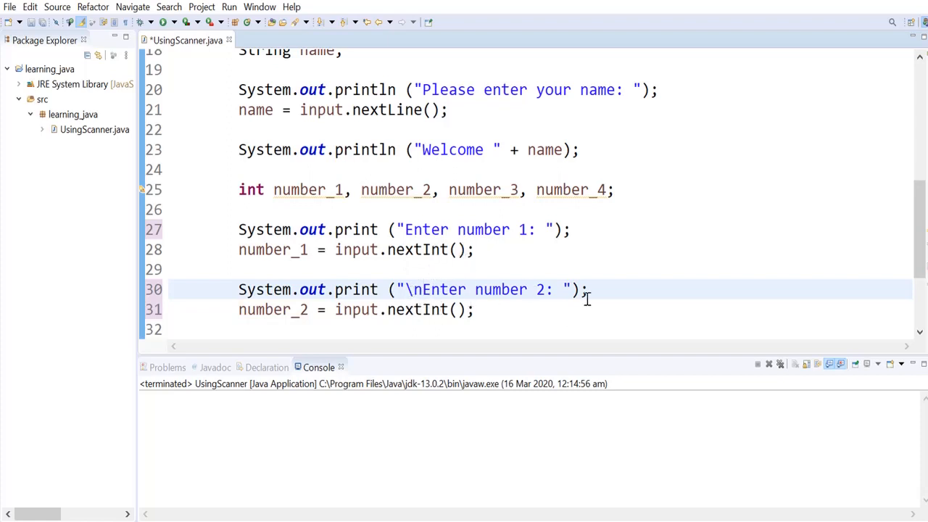
click(423, 290)
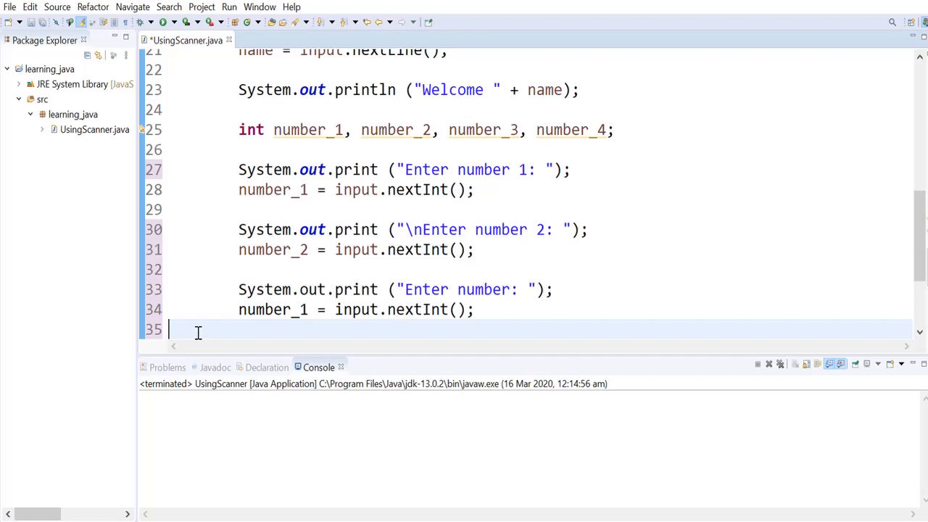
click(508, 290)
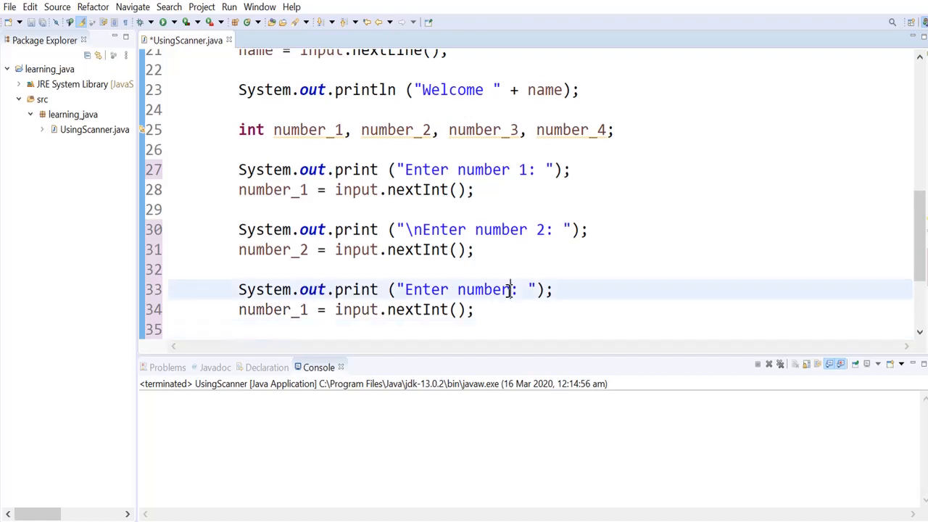
text(3)
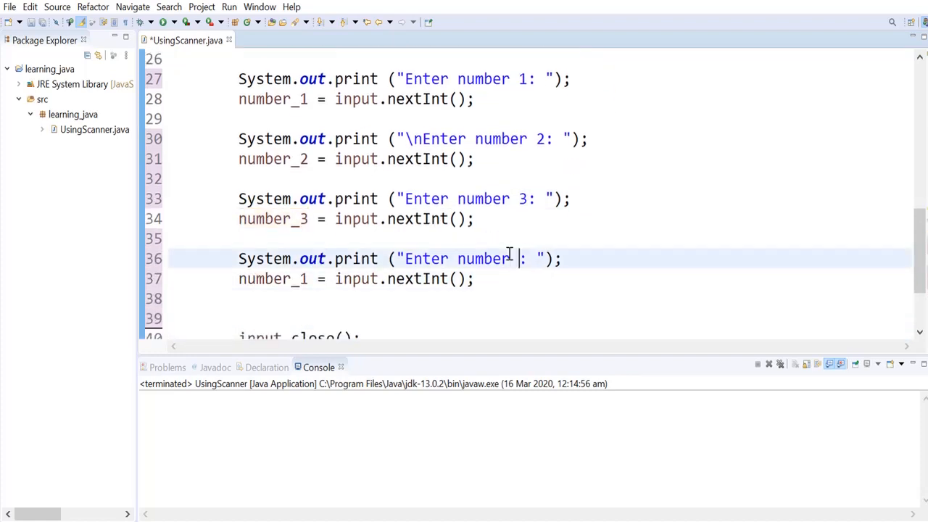
text(4)
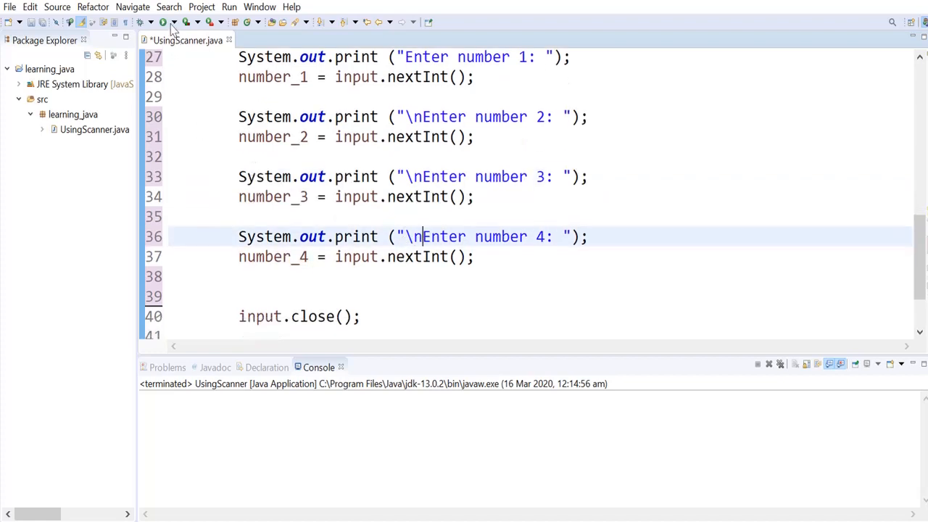
Run the program, entering name Test and numbers 4, 5, 6, 7 in the Console
click(164, 24)
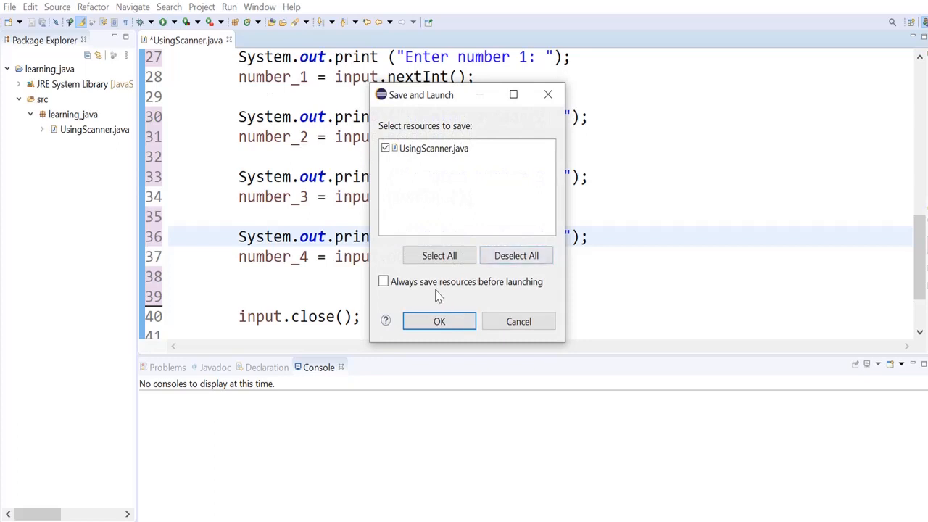
click(438, 322)
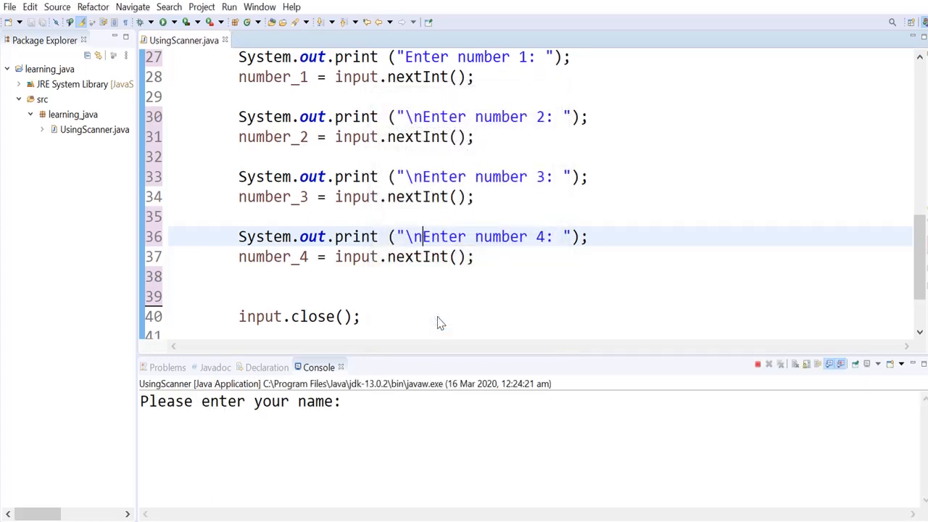
text(t)
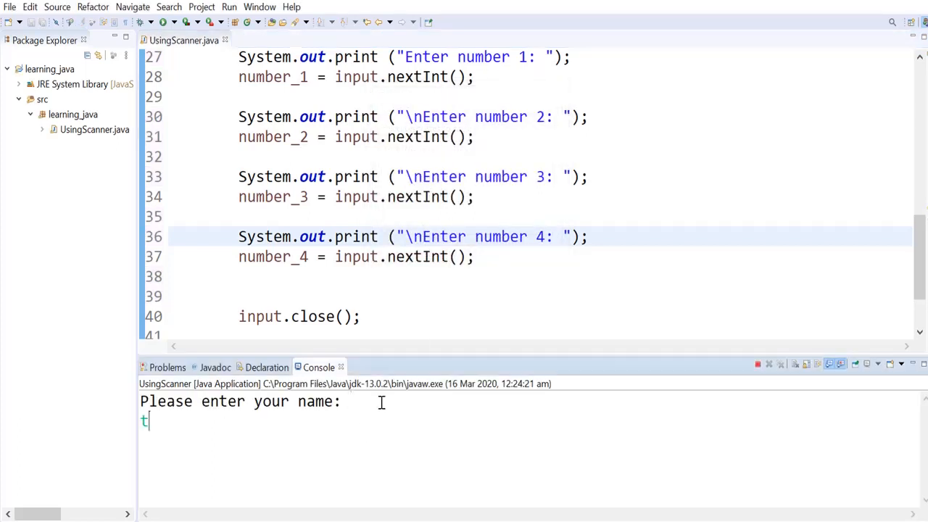
text(Test)
text(4)
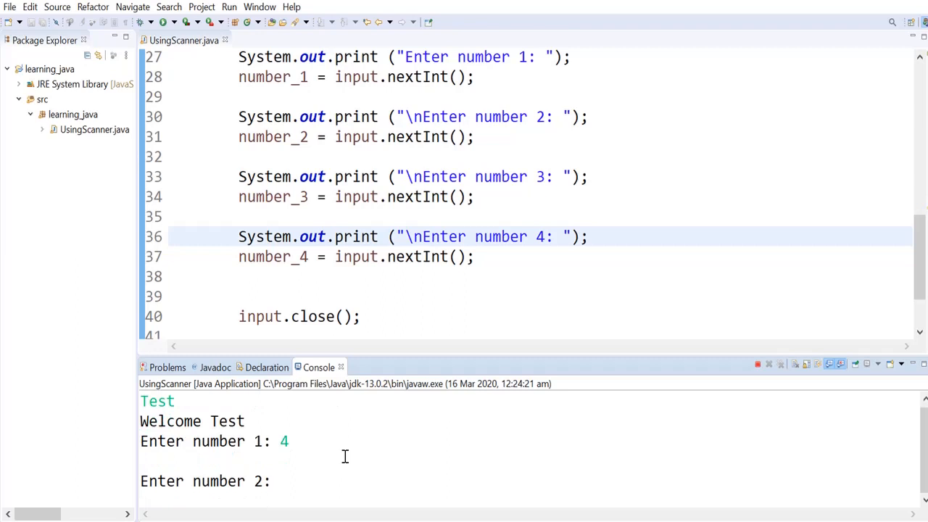
text(5)
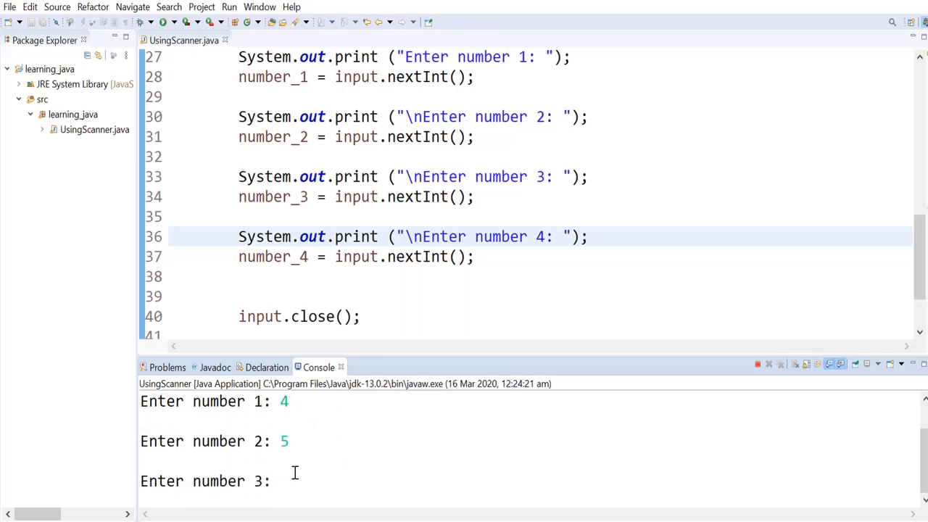
mouse_move(333, 479)
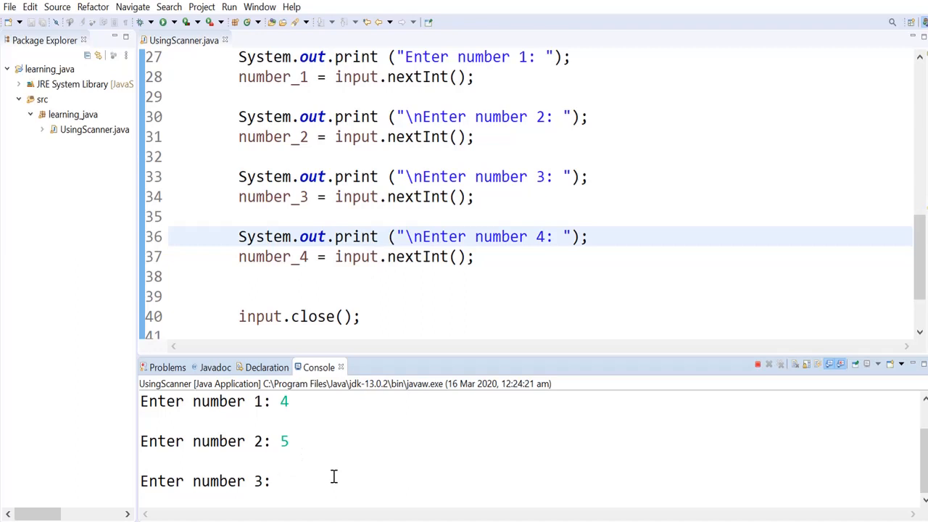
text(6)
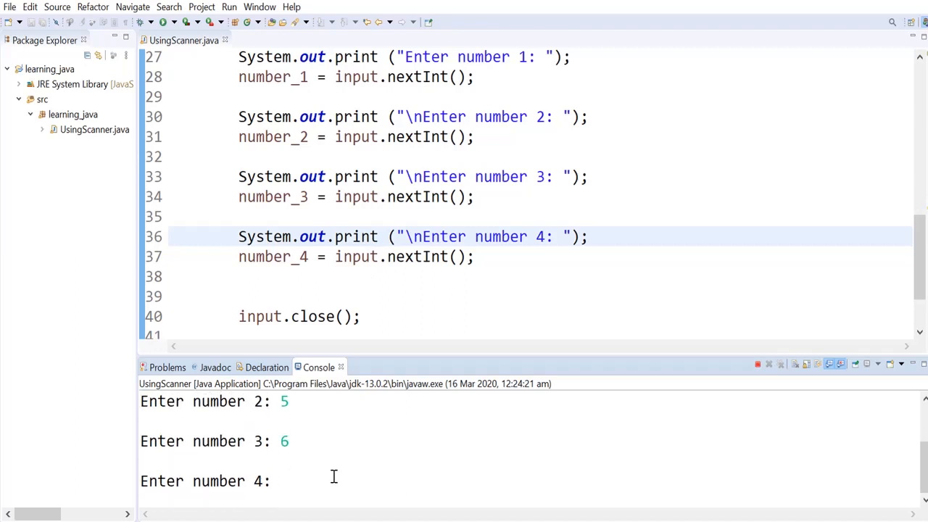
text(7)
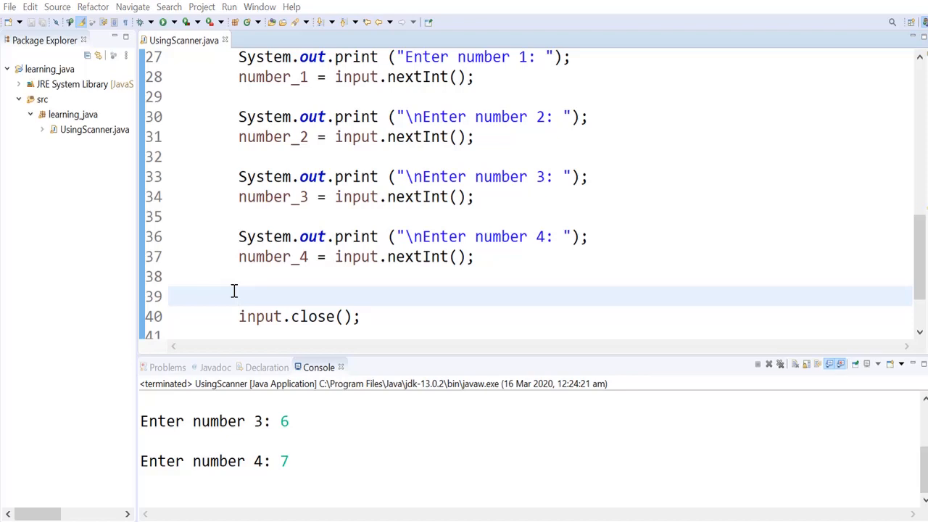
mouse_move(258, 296)
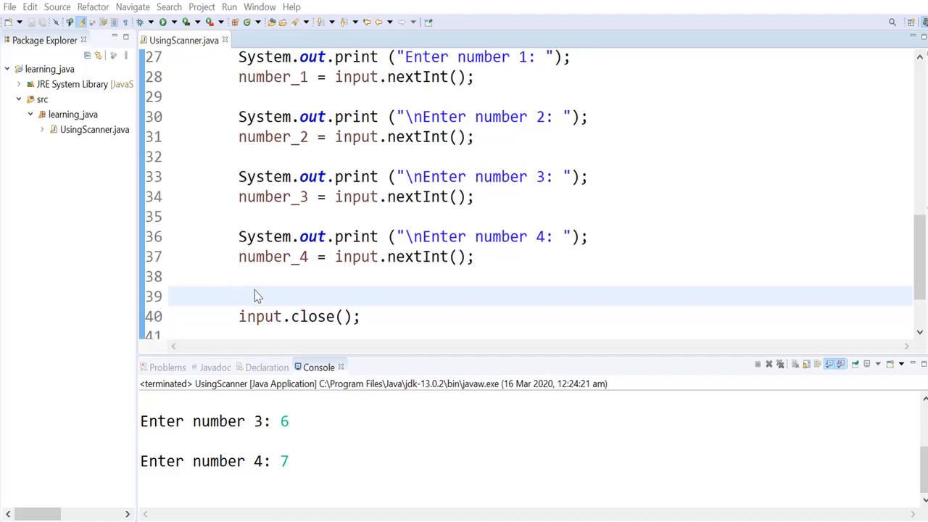
Declare 'double average;' after the reads, followed by the comment '// calculate the average'
click(241, 295)
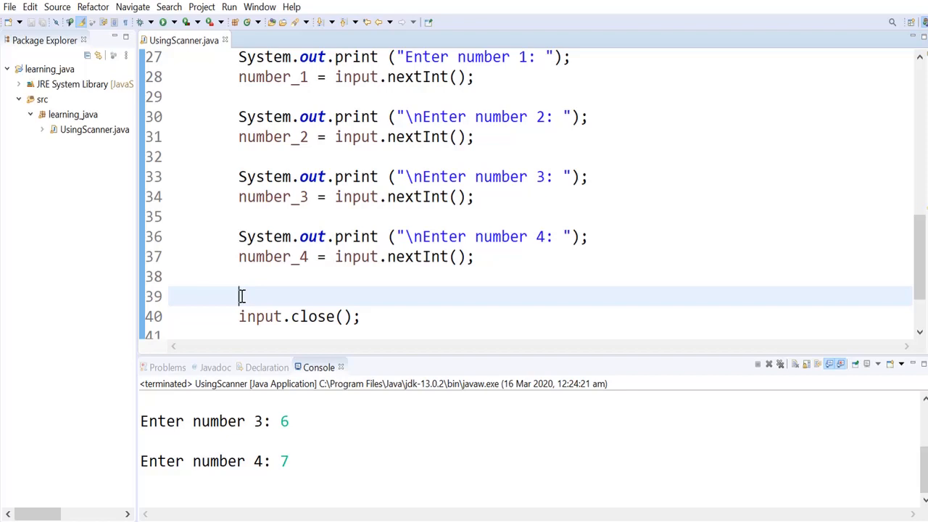
text(double average;)
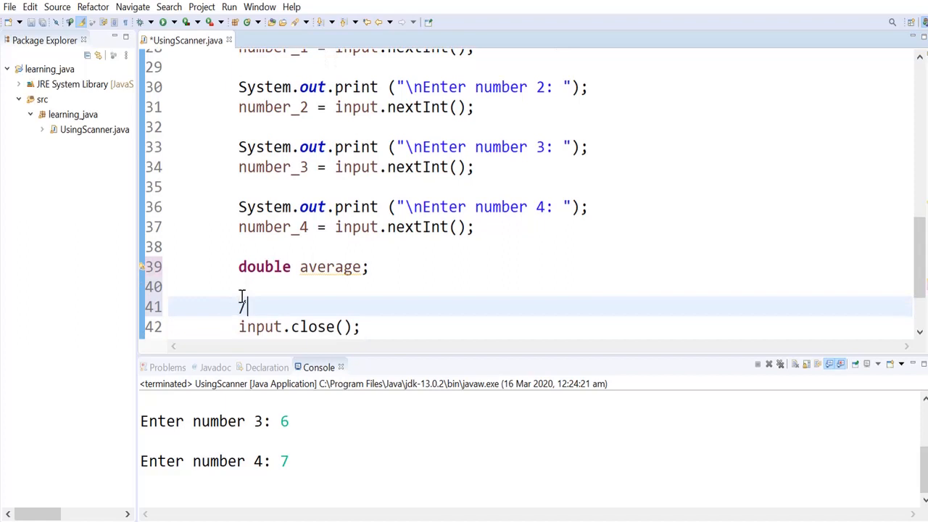
text(/calc)
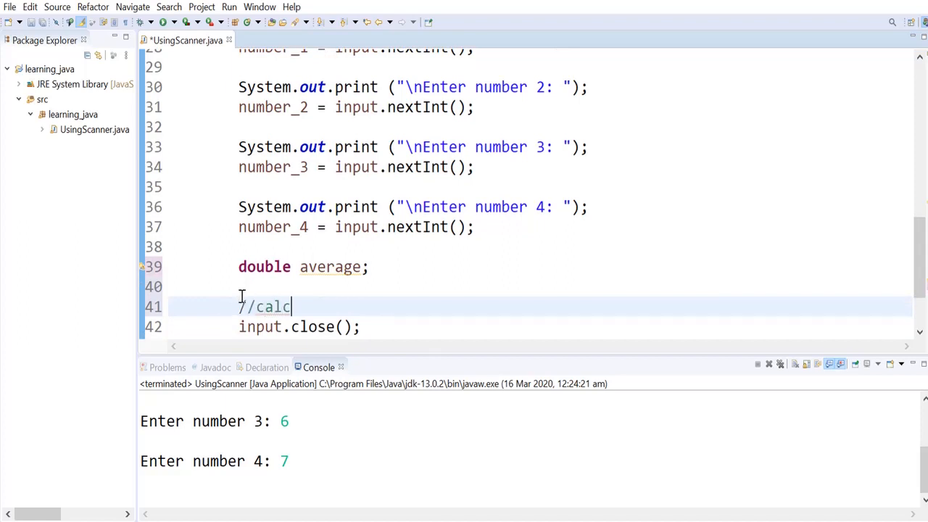
text(u)
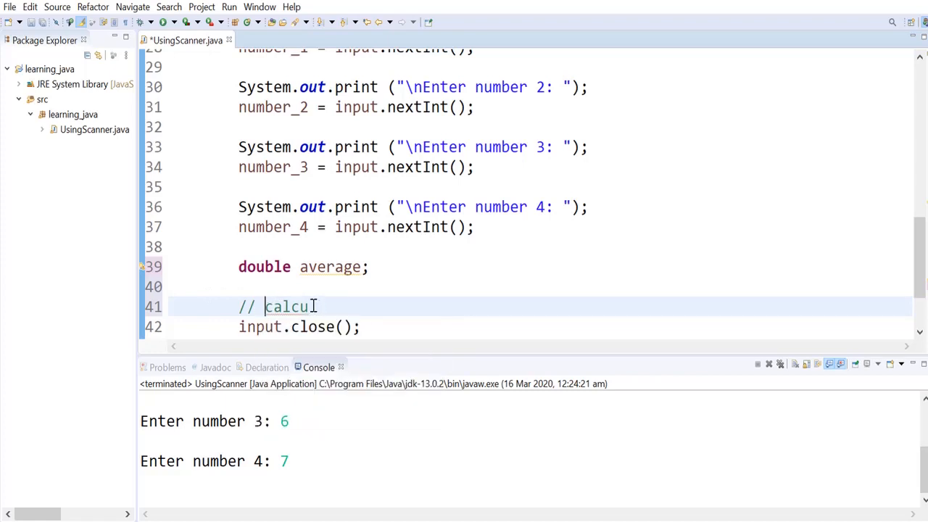
text(ate t)
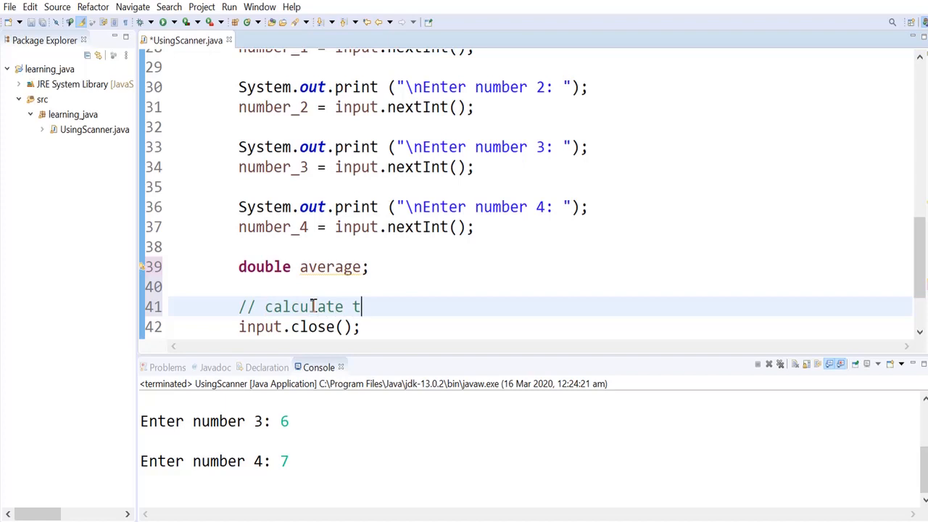
text(he average)
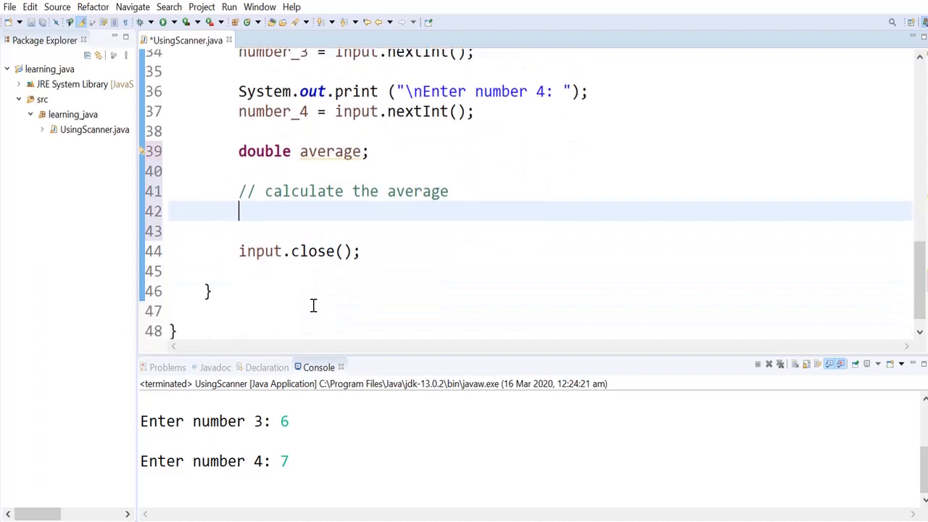
Write the skeleton 'average = () / 4;' below the comment
text(av)
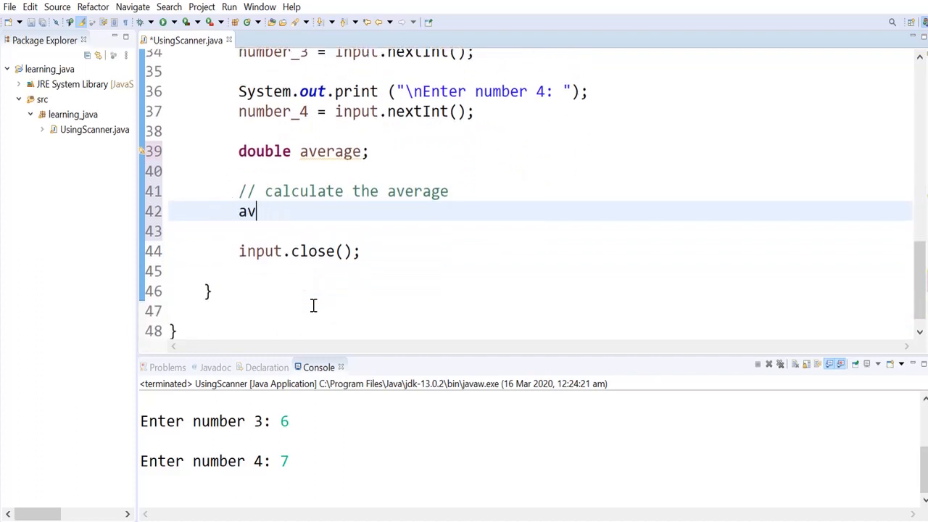
text(erage =)
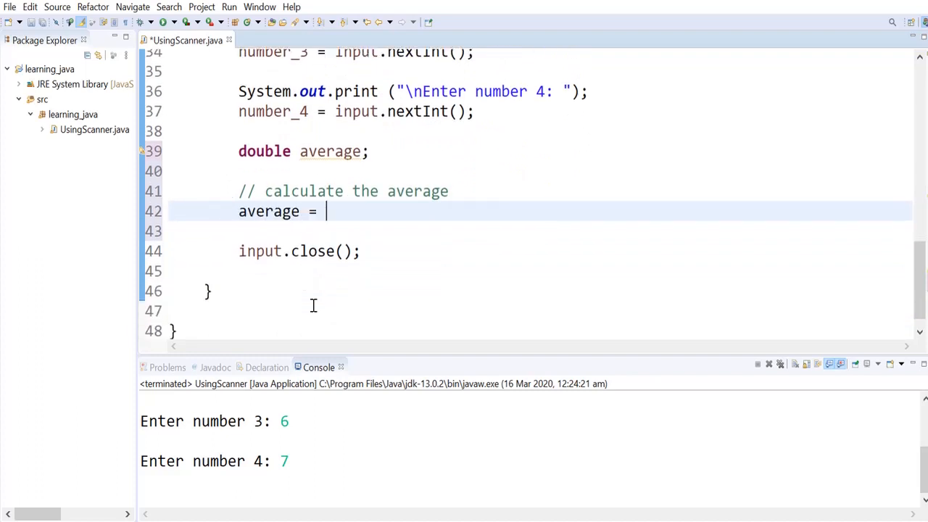
text(() /)
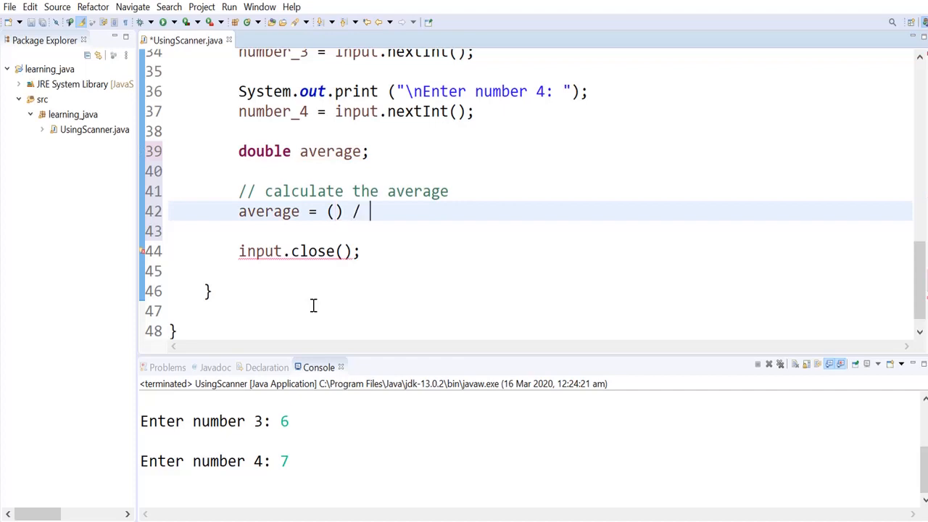
text(4;)
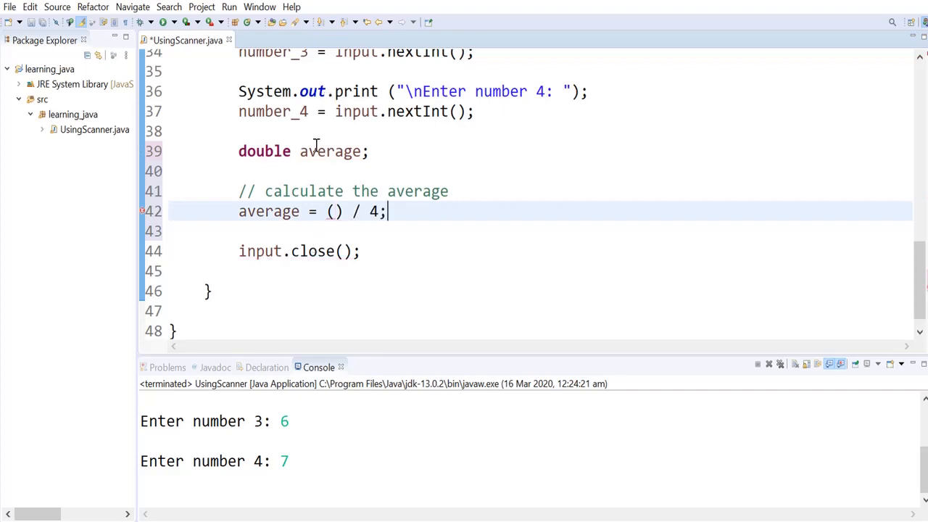
Fill the parentheses with number_1 + number_2 + number_3 + number_4
double_click(273, 110)
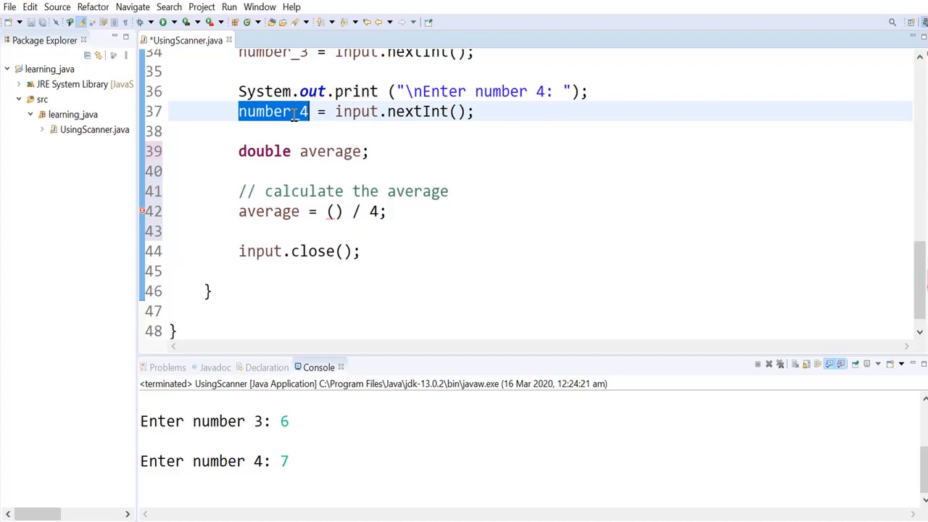
text(number_4)
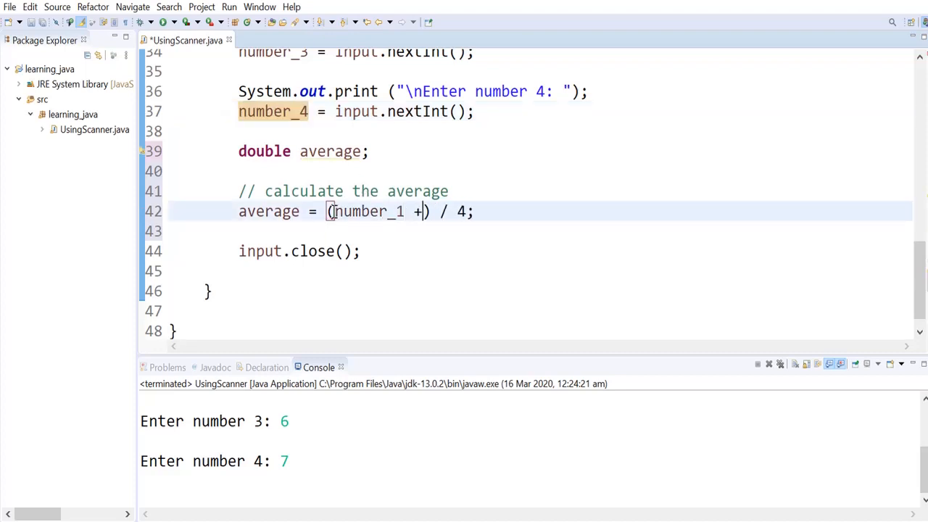
text(number_2,)
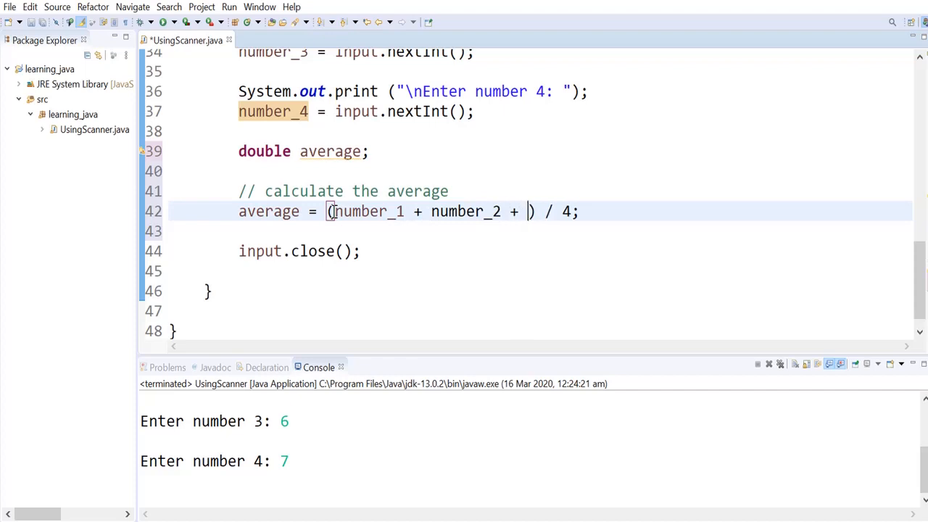
text(number_3)
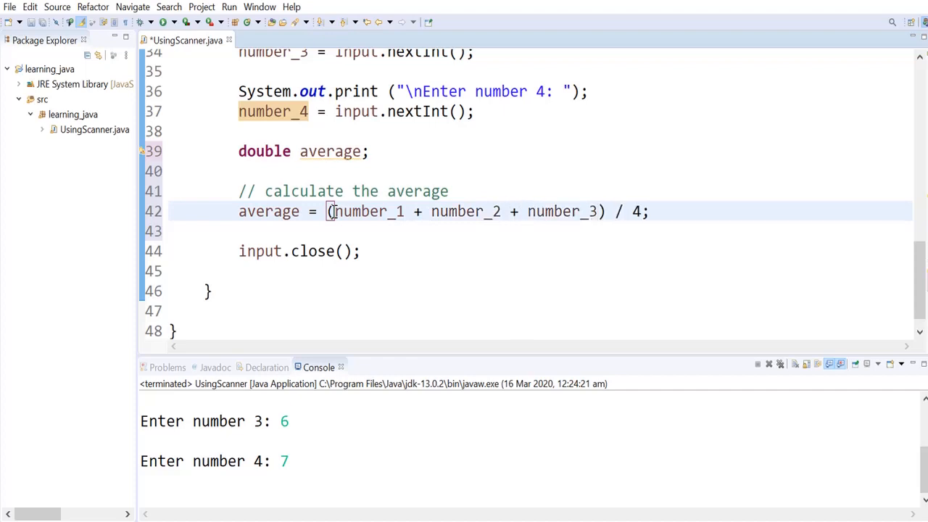
text(+ number_4)
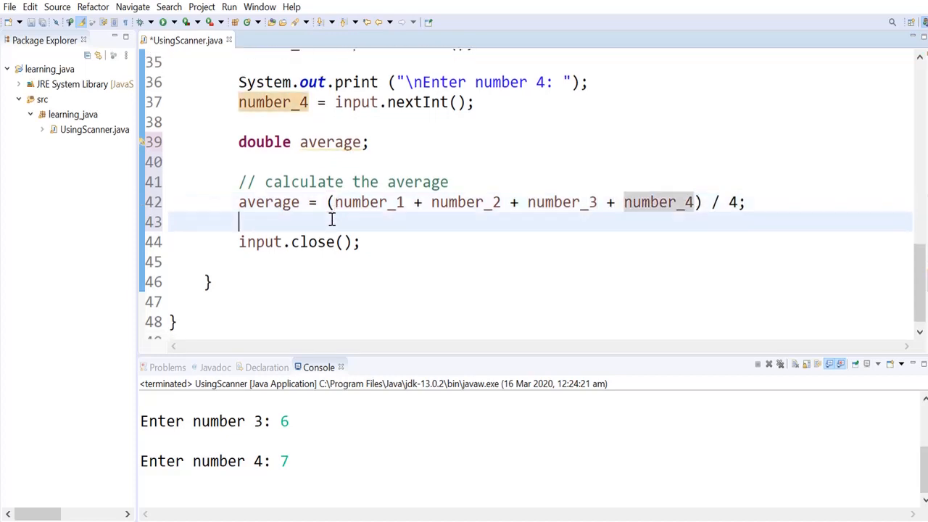
key(Enter)
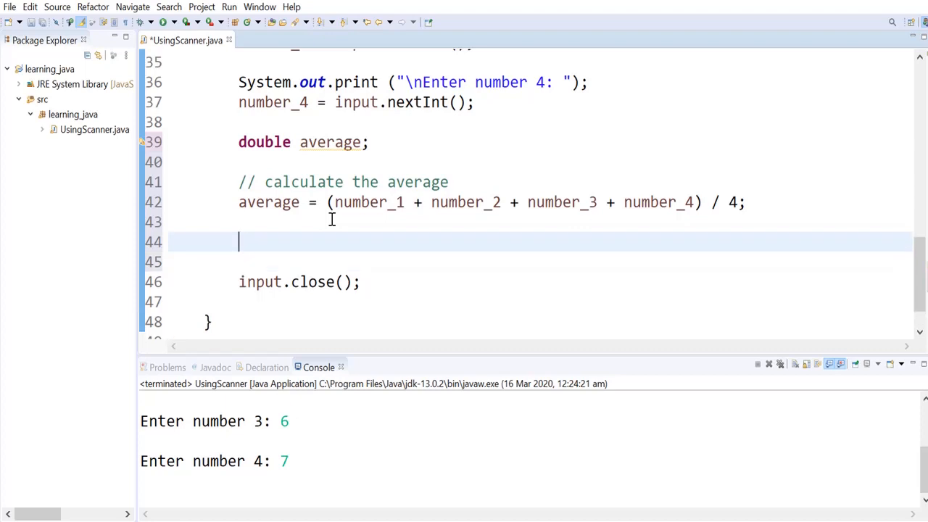
Add System.out.println("The average is " + average); after the calculation
text(System)
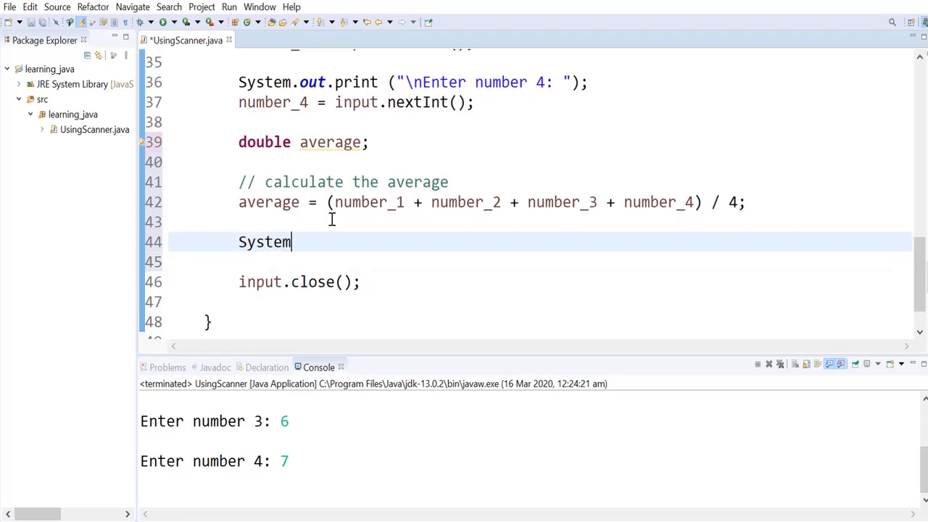
text(.out.println ("Th)
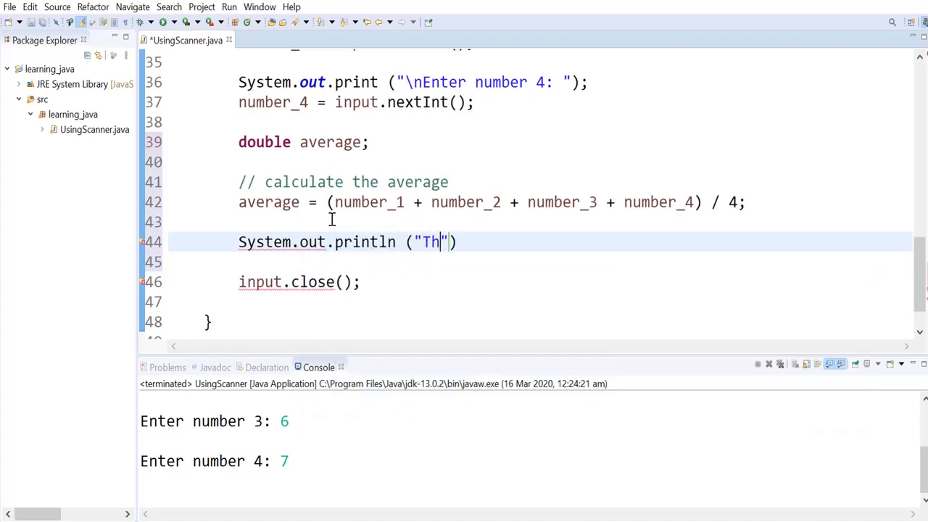
text(e average)
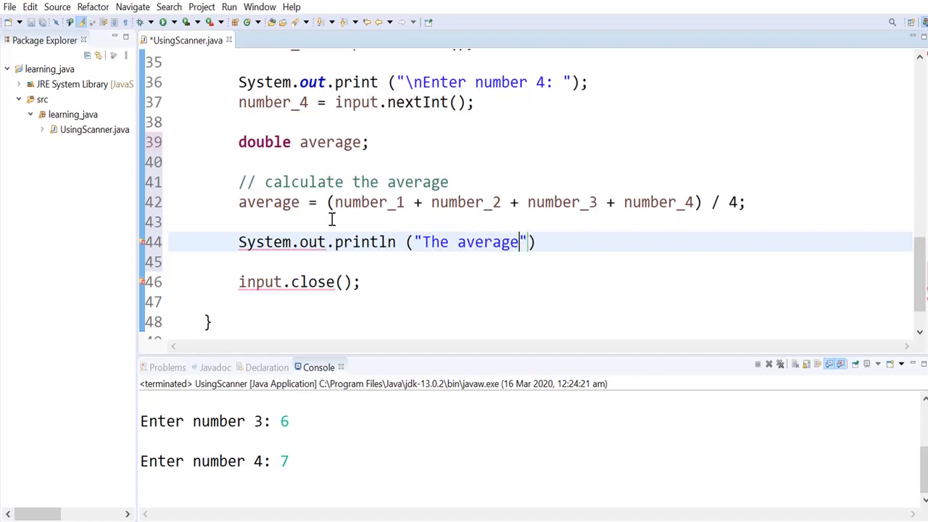
text(is)
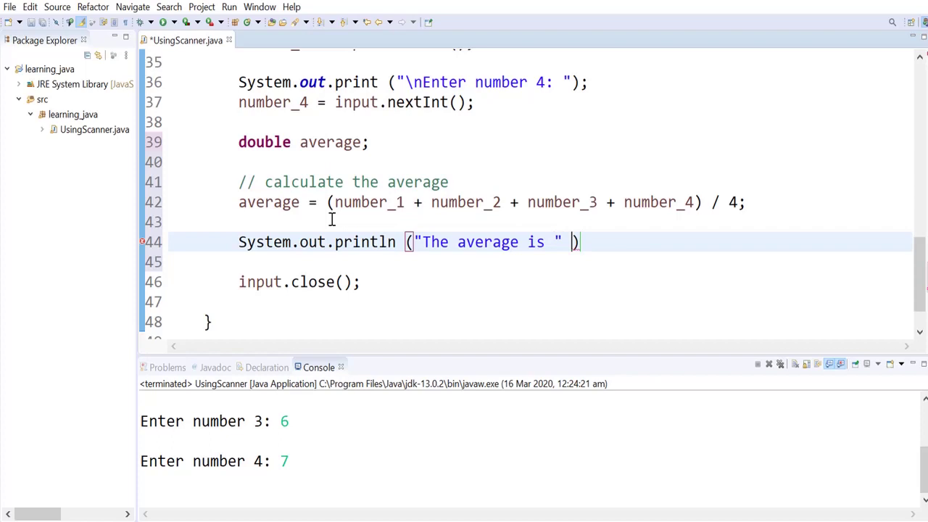
text(+ average)
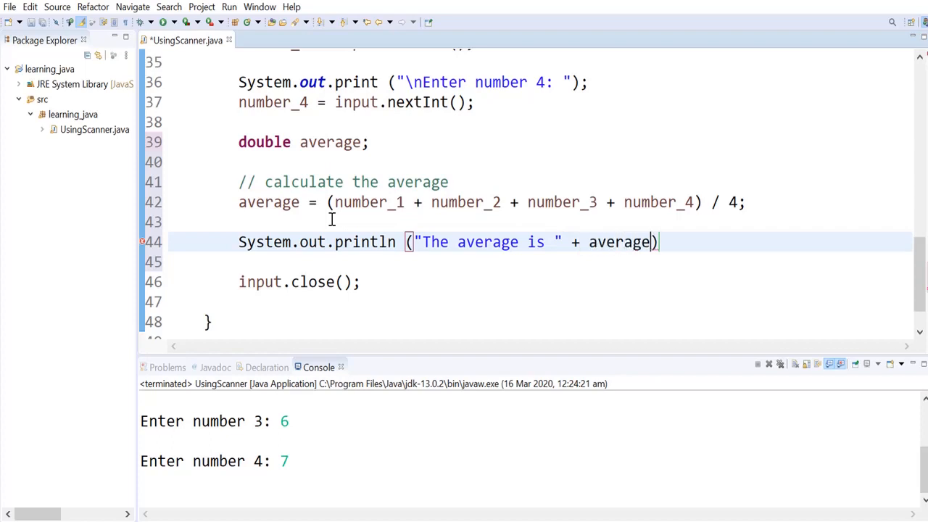
text(;)
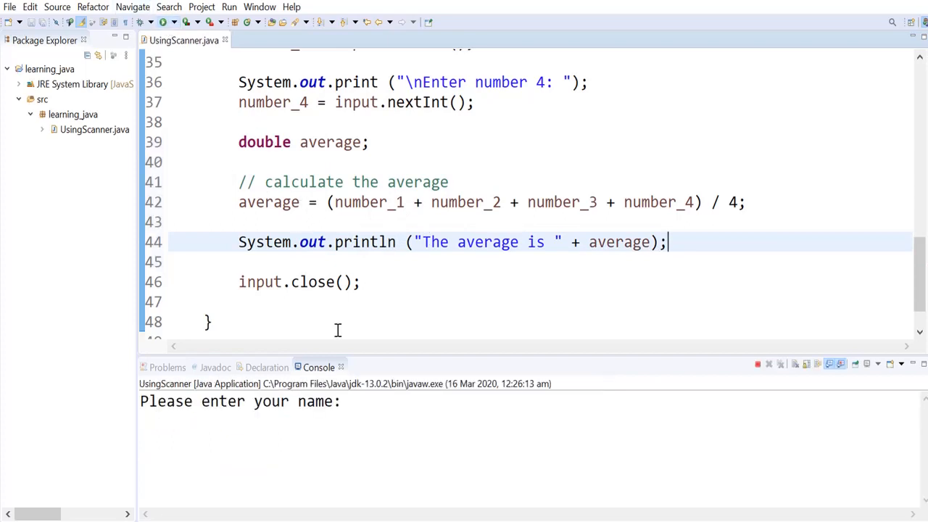
Rerun with Test and 4, 5, 6, 7 so the console prints 'The average is 5.0'
text(te)
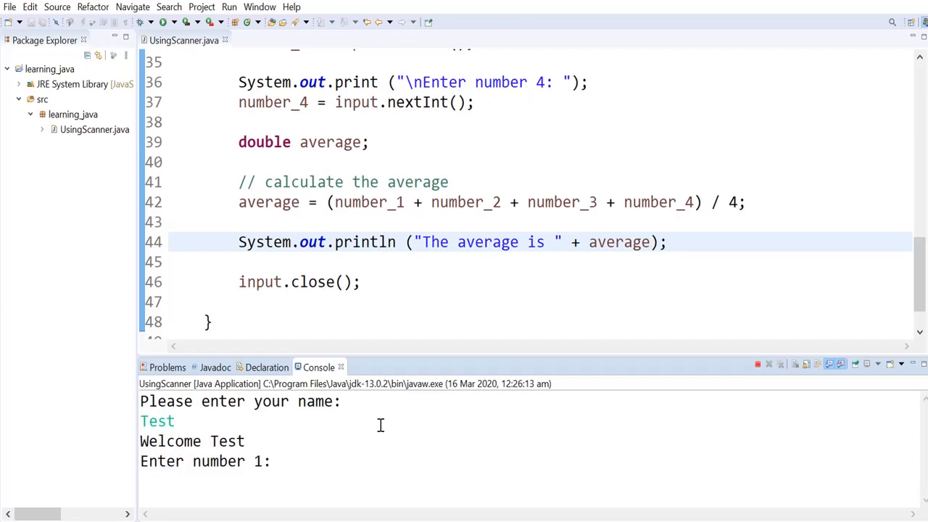
text(4)
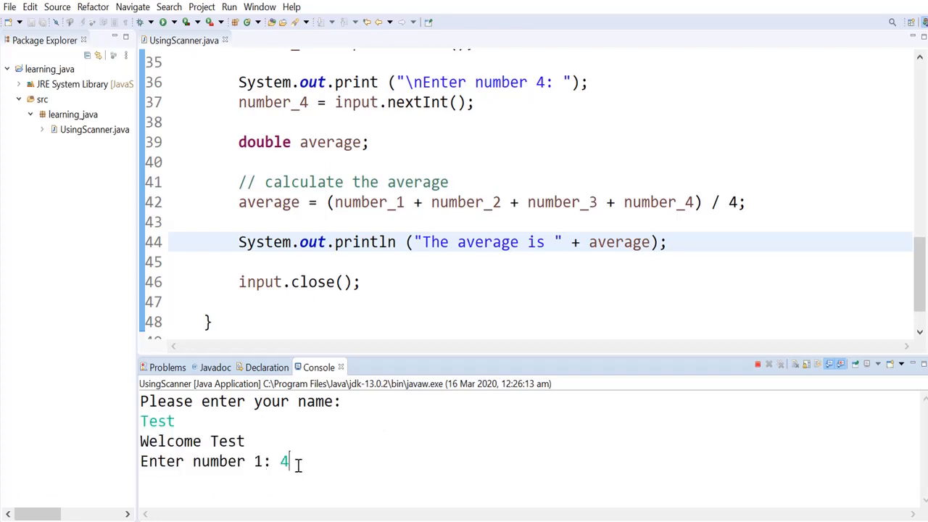
text(4)
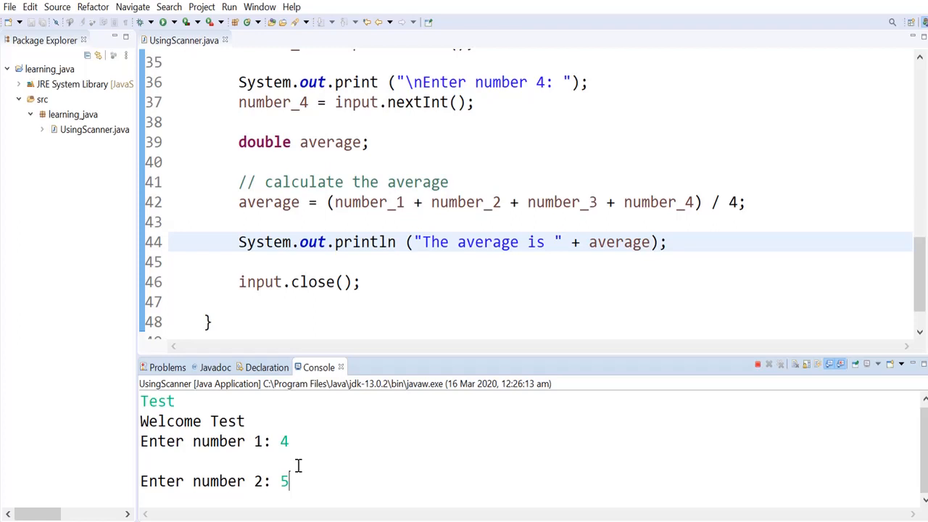
text(6)
text(7)
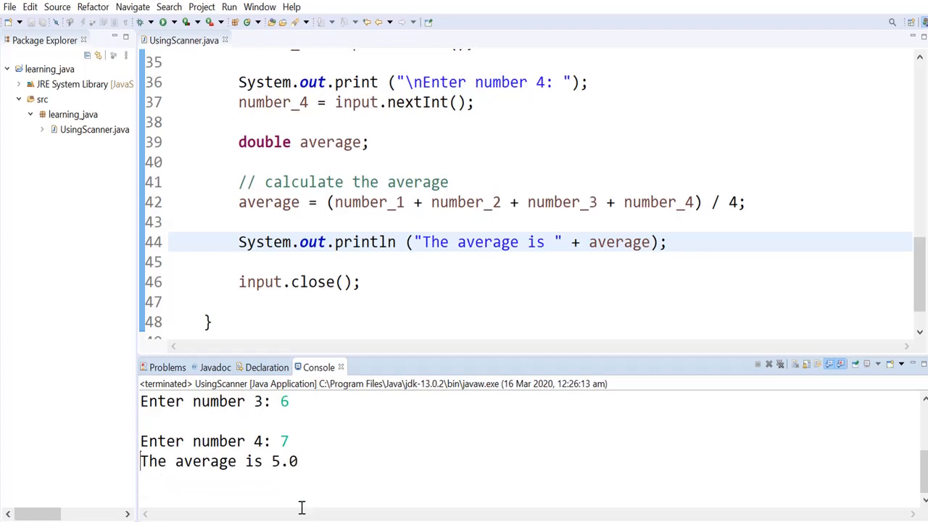
mouse_move(312, 441)
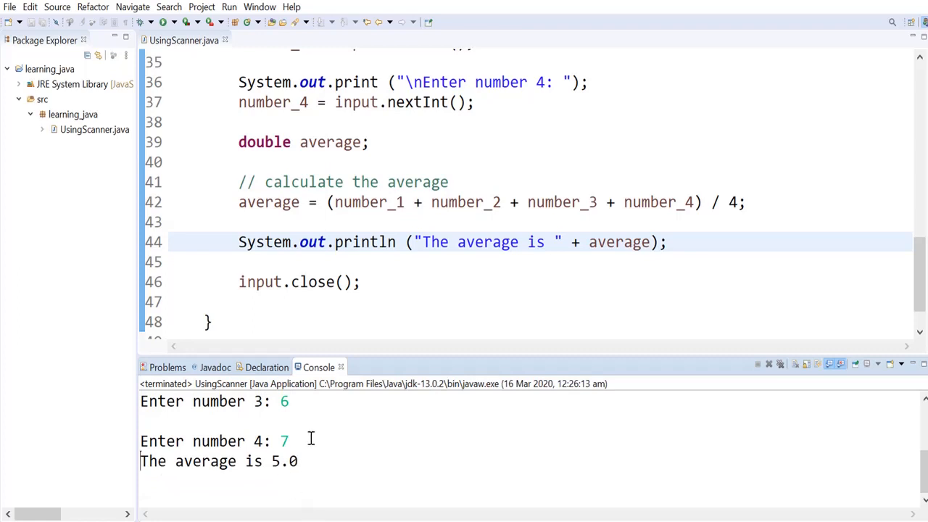
mouse_move(288, 461)
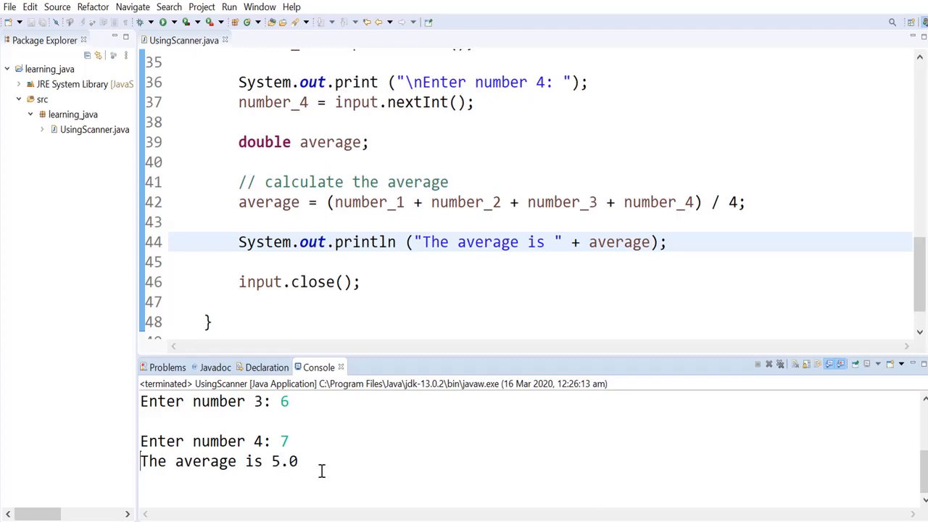
mouse_move(310, 482)
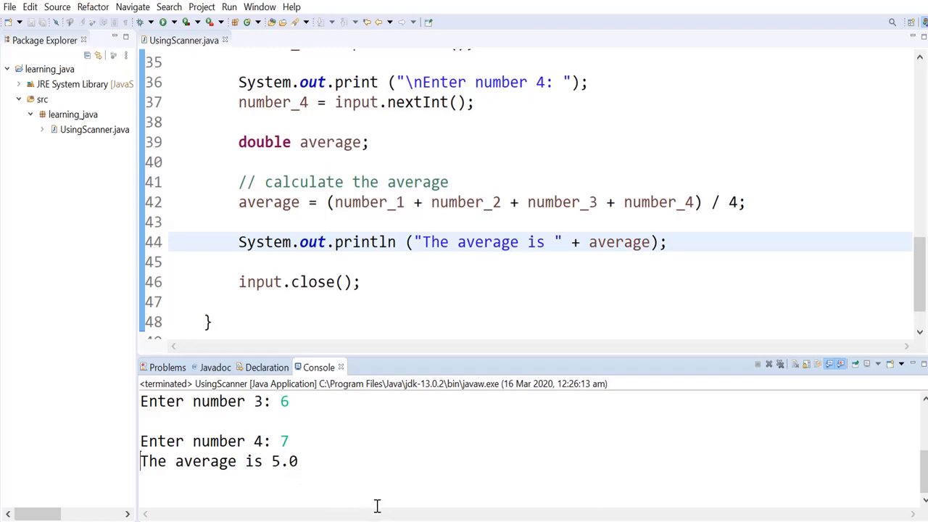
mouse_move(272, 467)
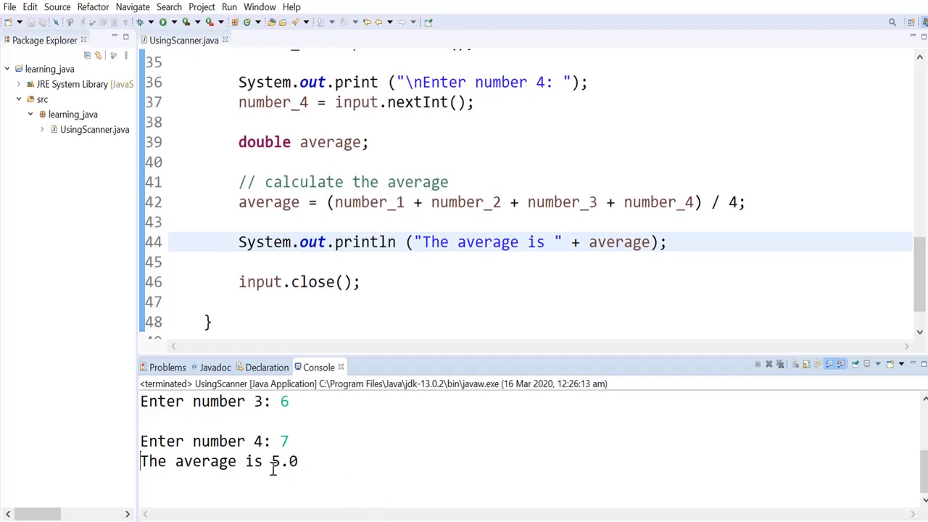